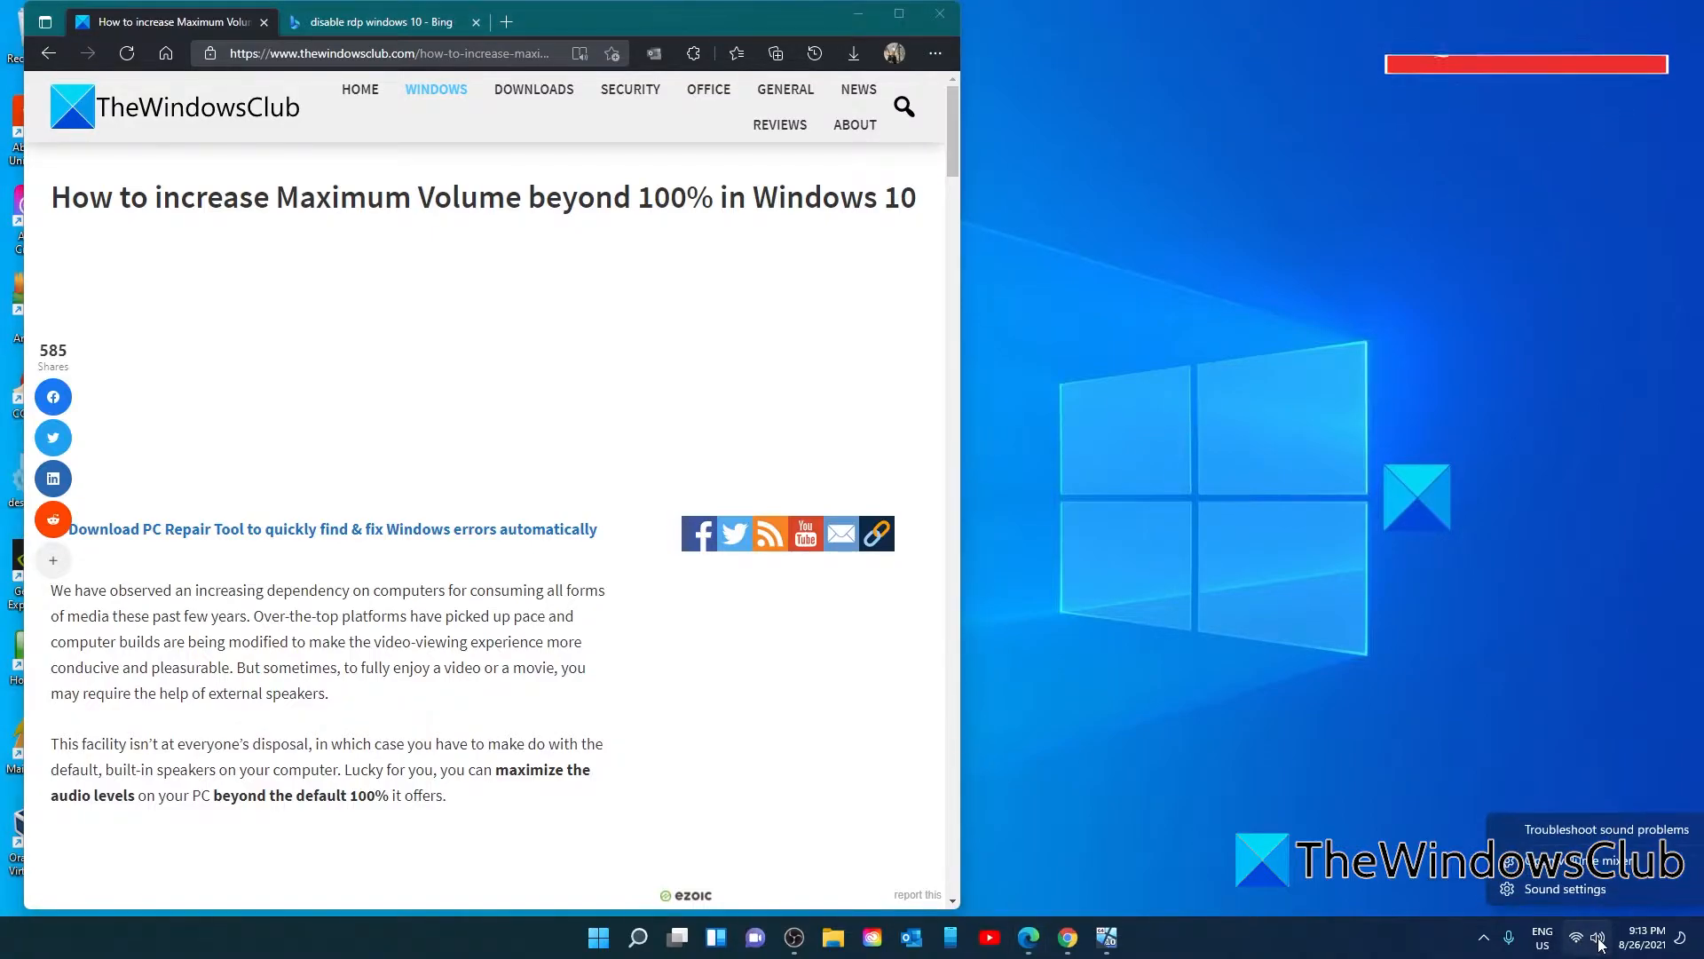
- Search Start for VLC media player and launch it
click(1562, 887)
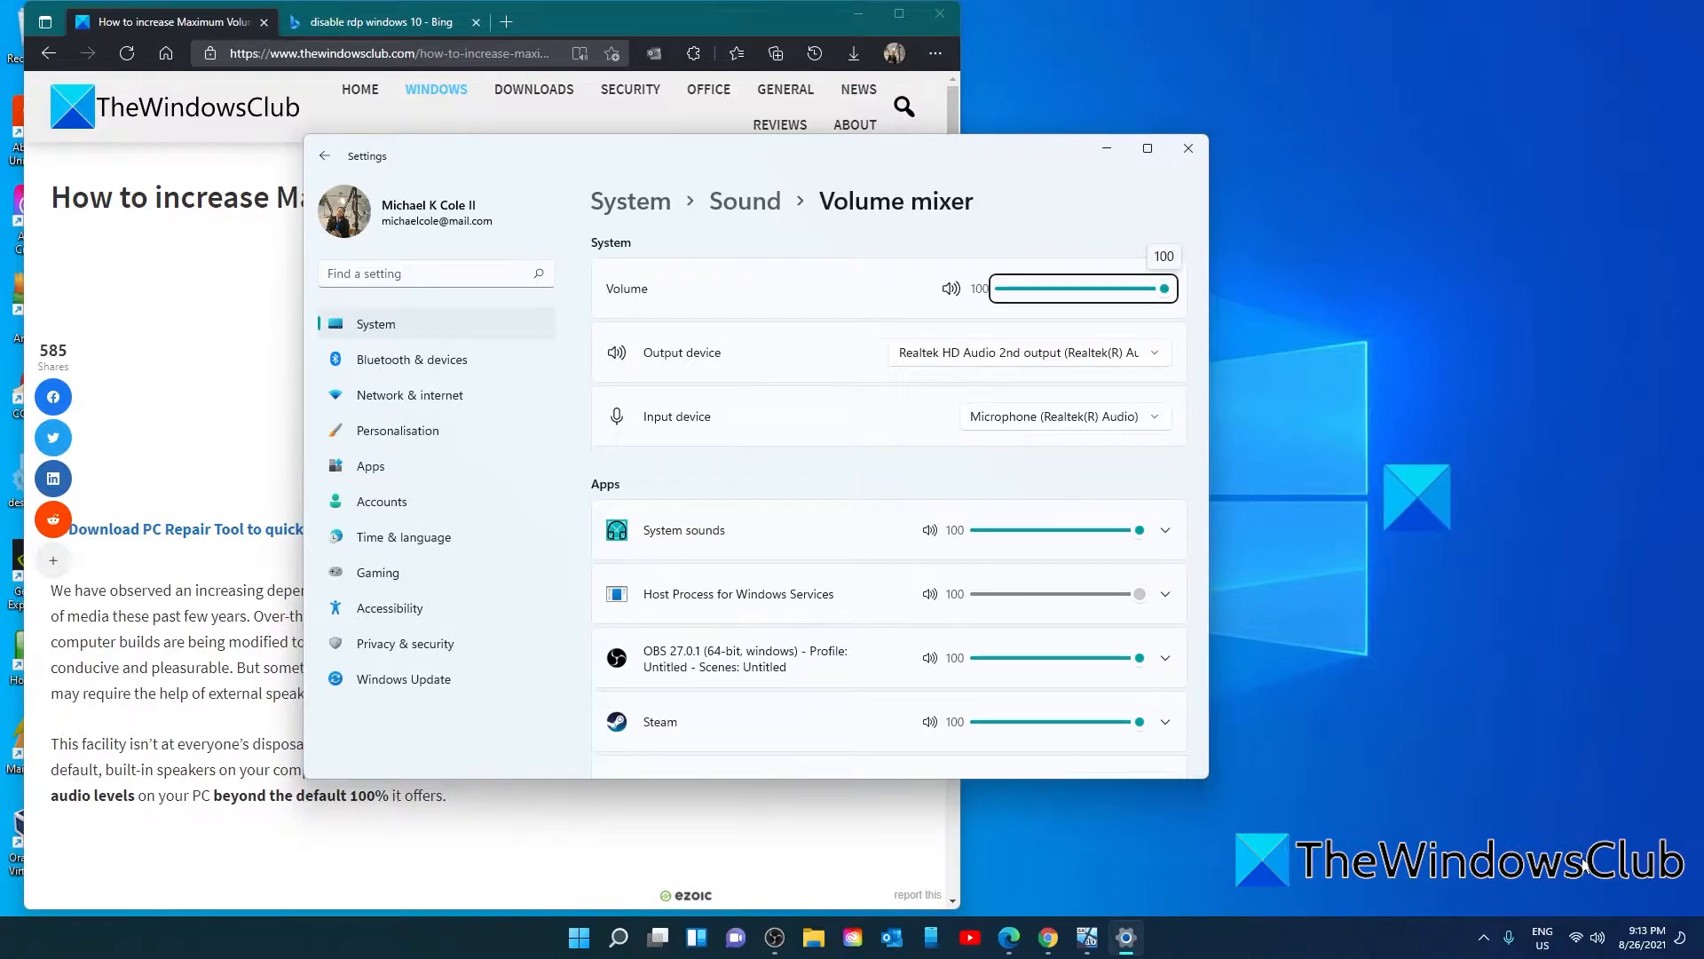
mouse_move(854, 581)
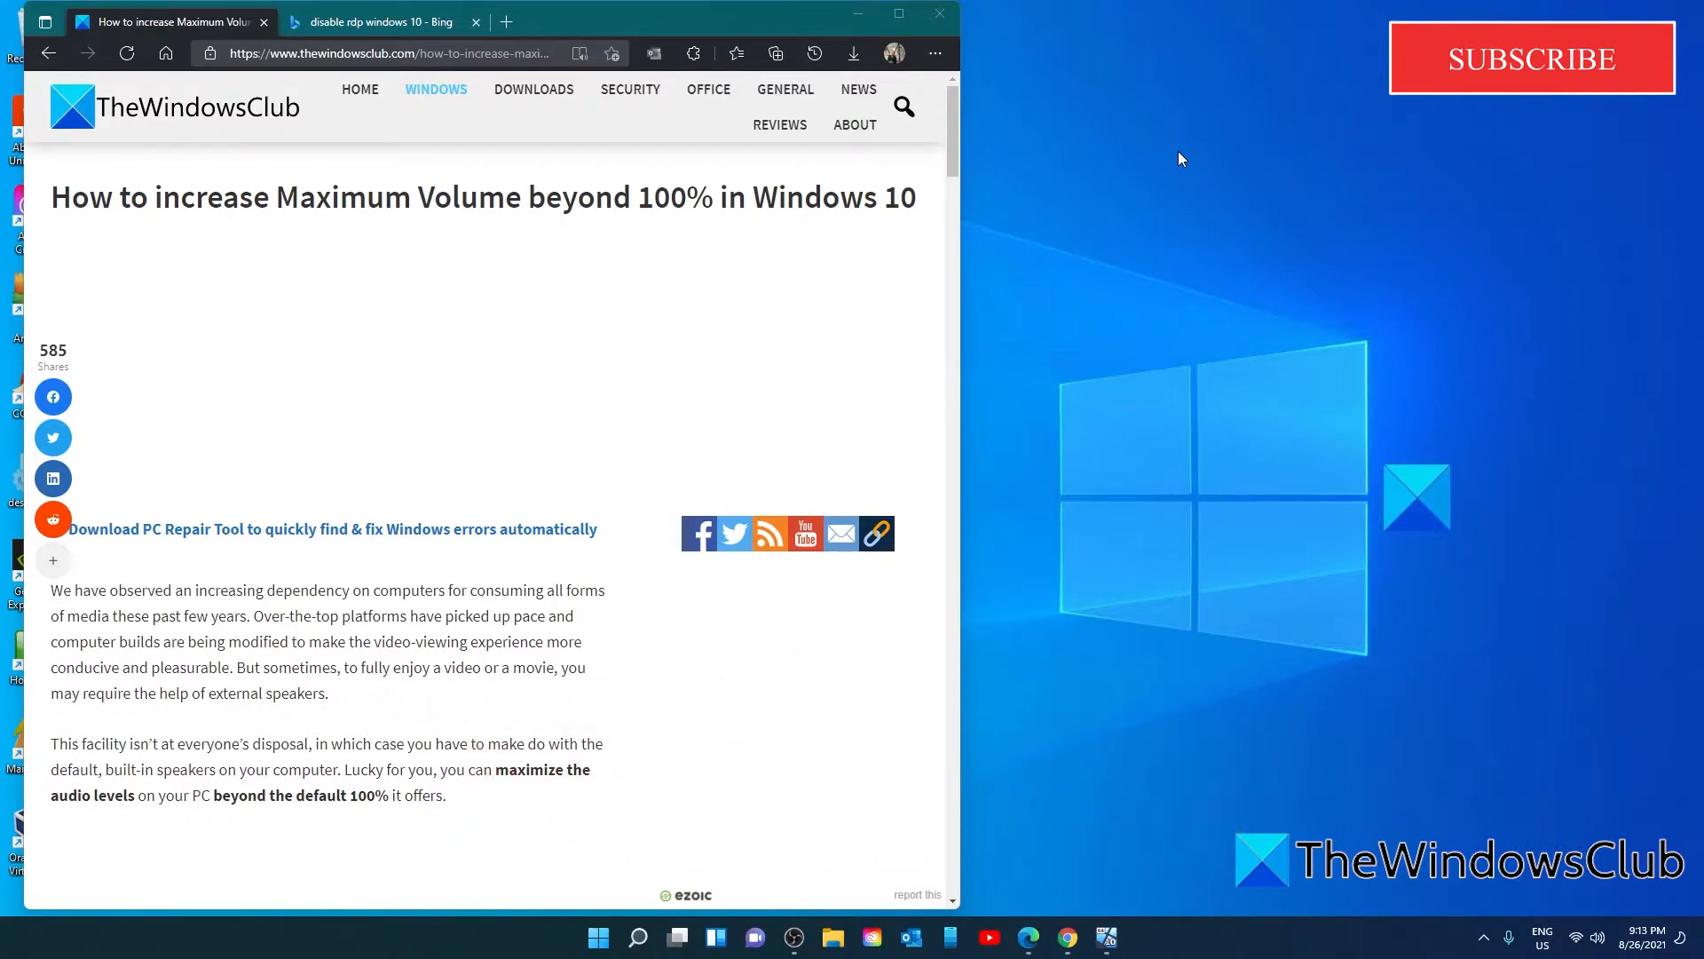
mouse_move(704, 464)
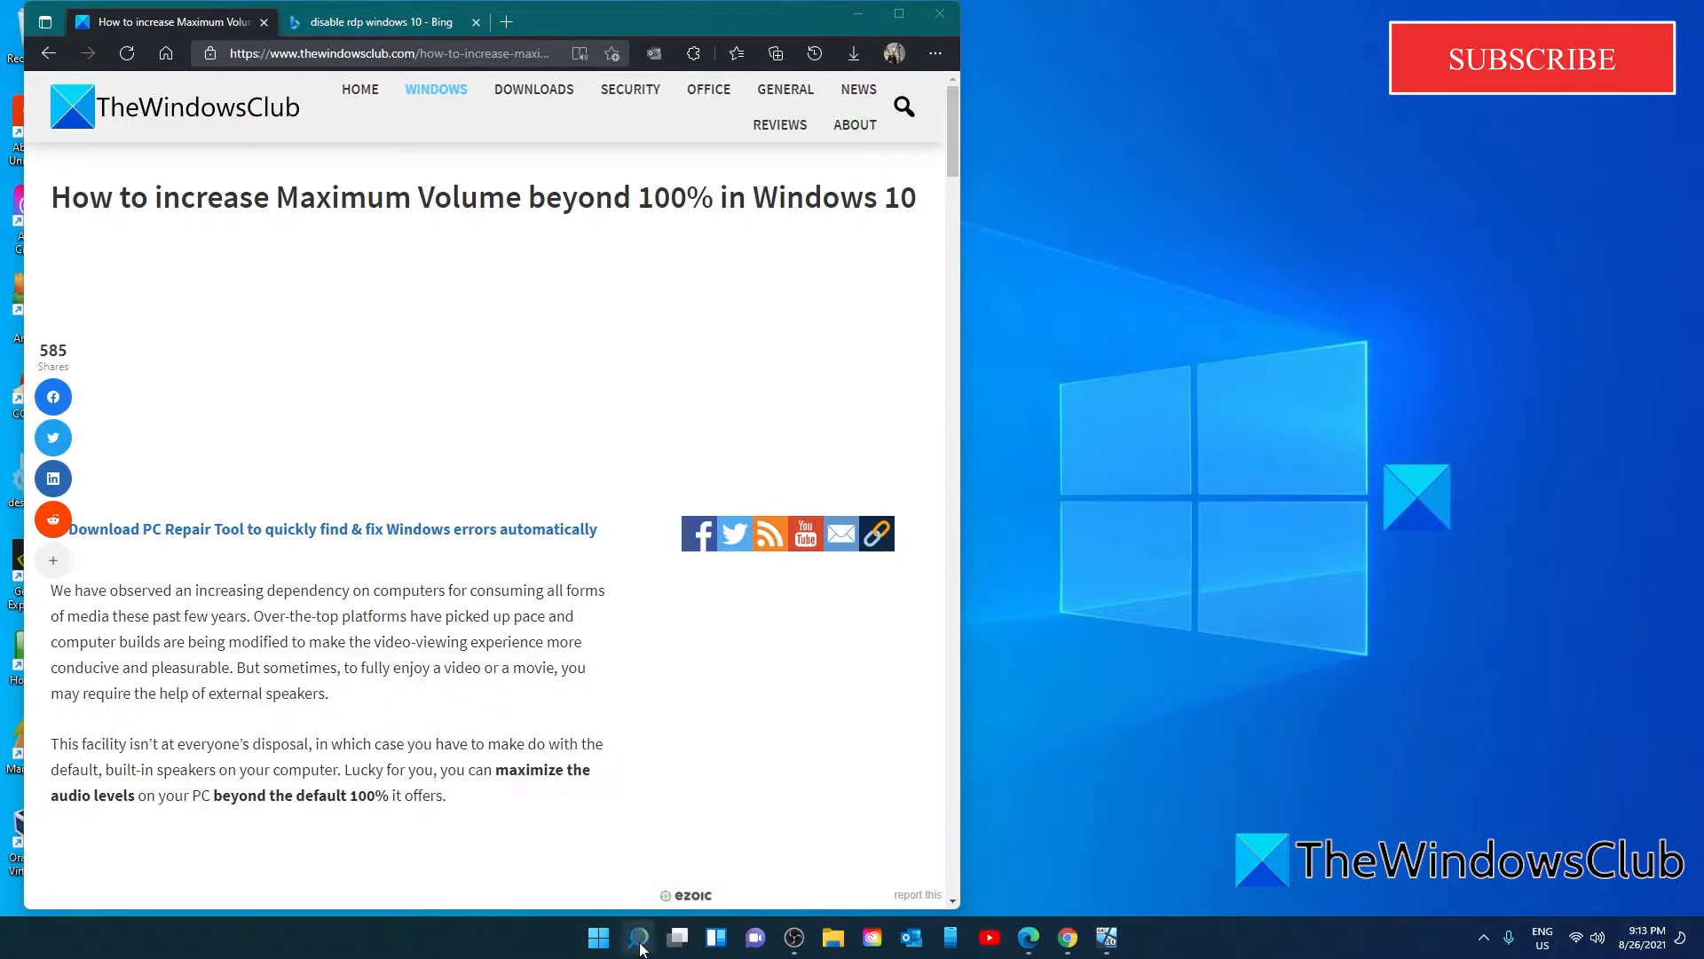
click(637, 937)
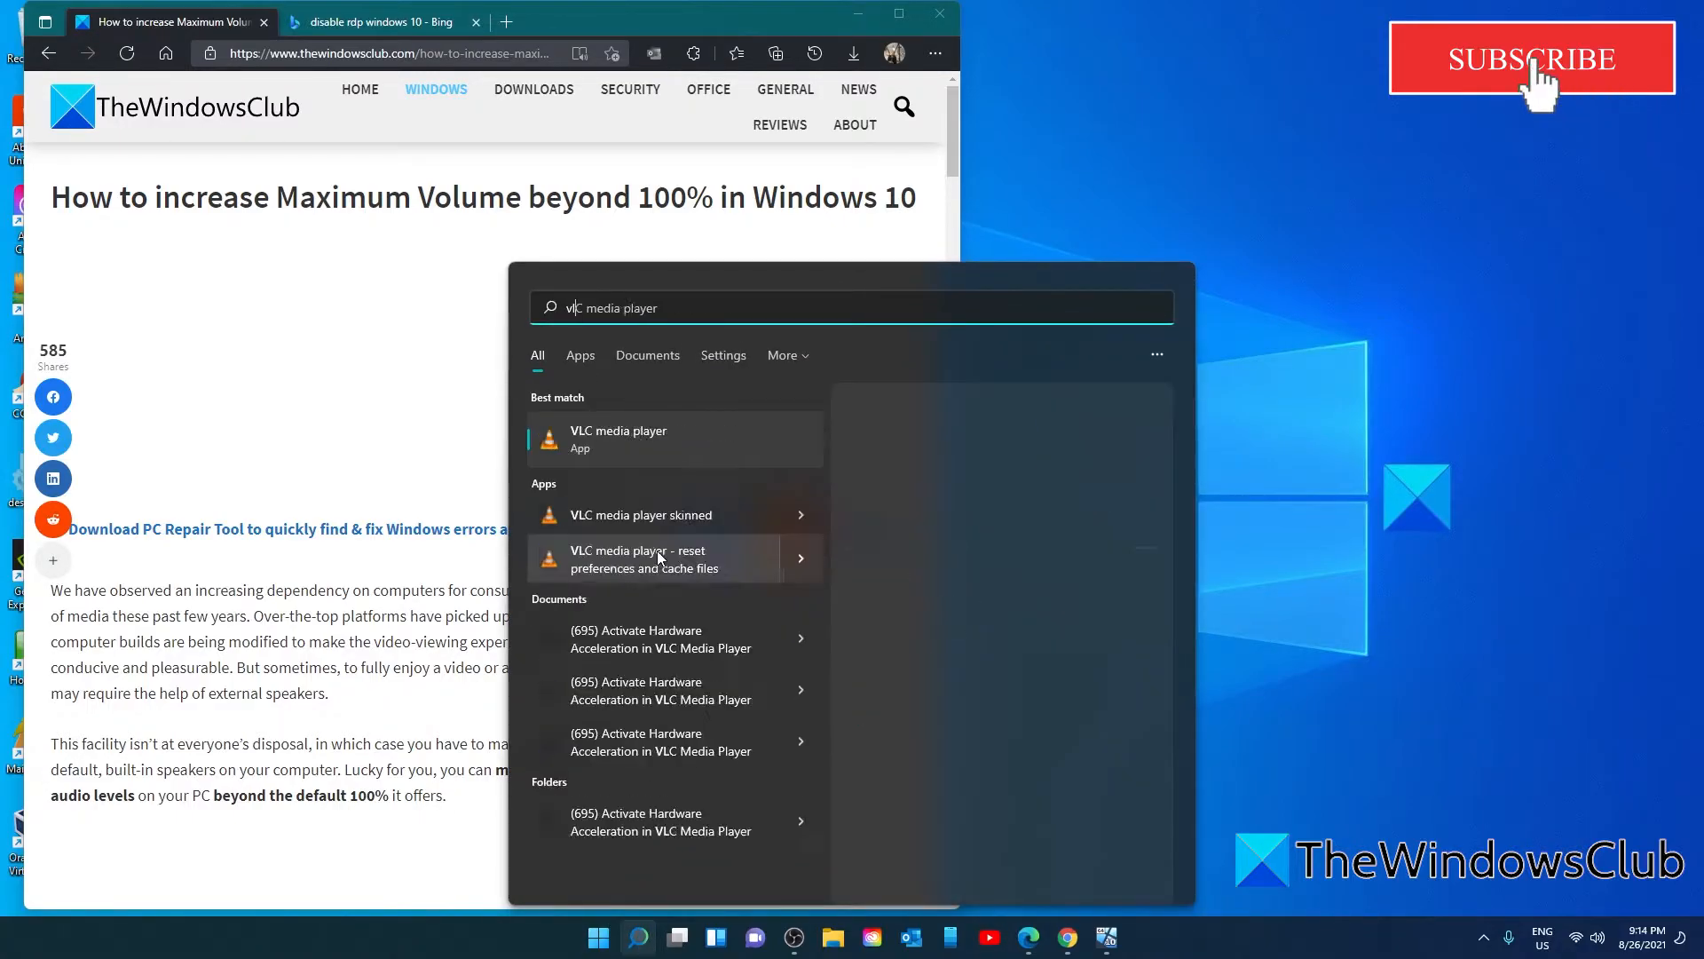
click(617, 439)
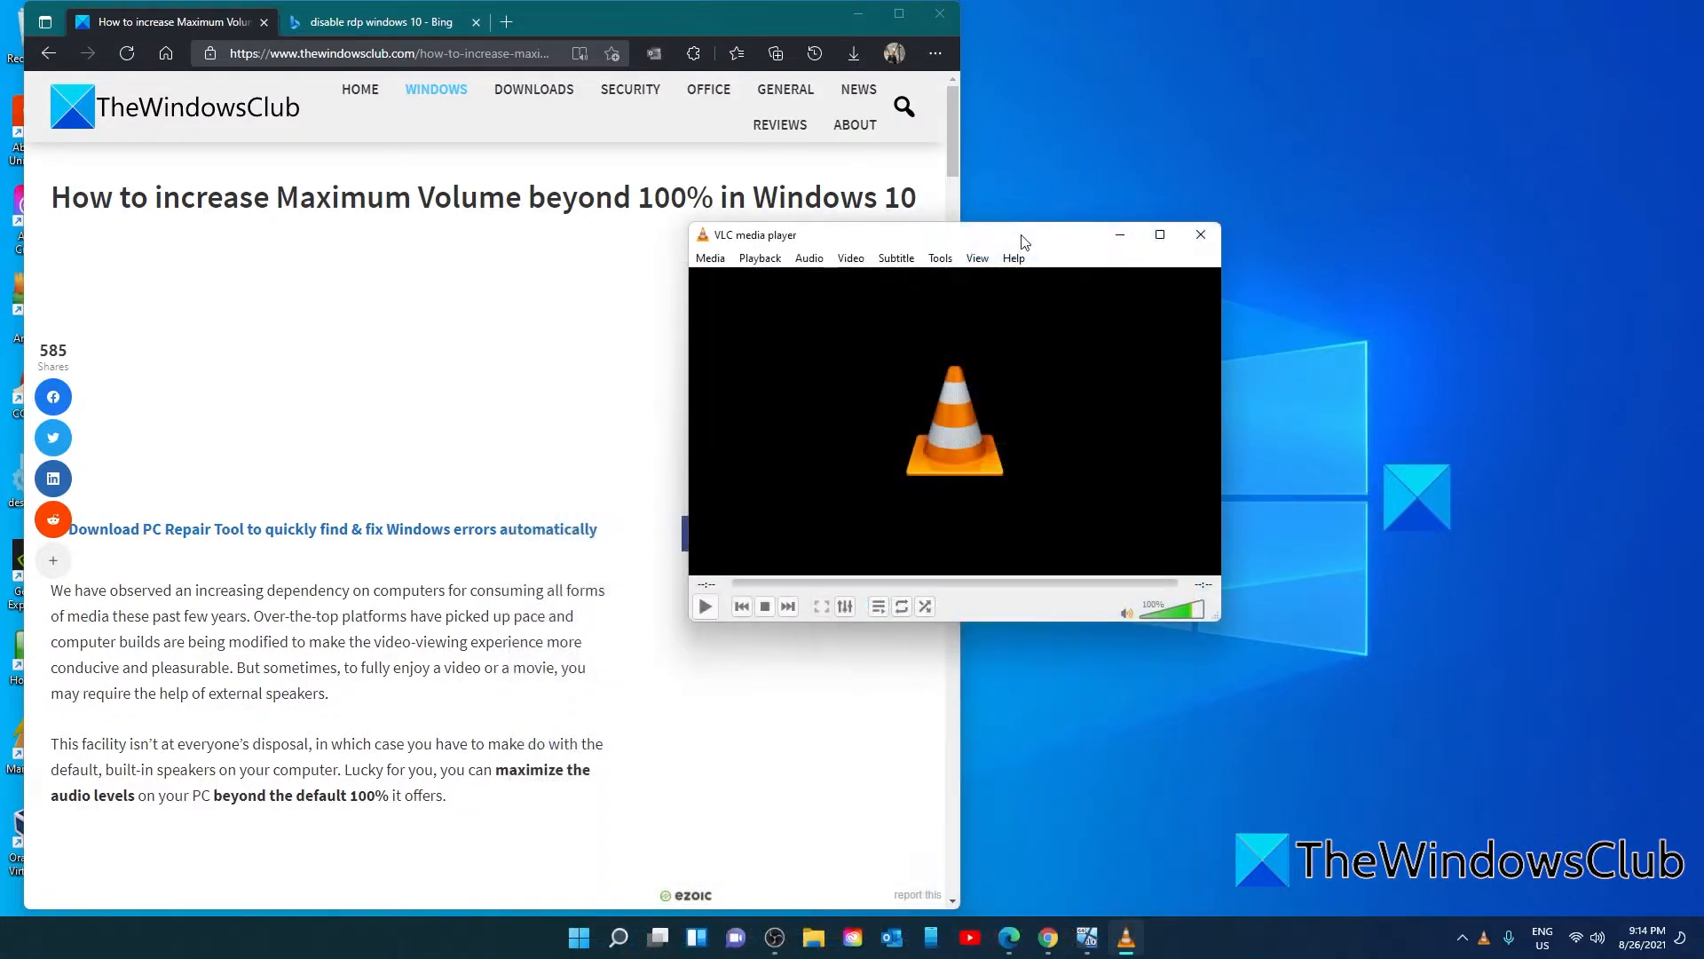
- In VLC's Advanced Preferences under Interface > Qt, raise Maximum Volume displayed to 125
click(937, 259)
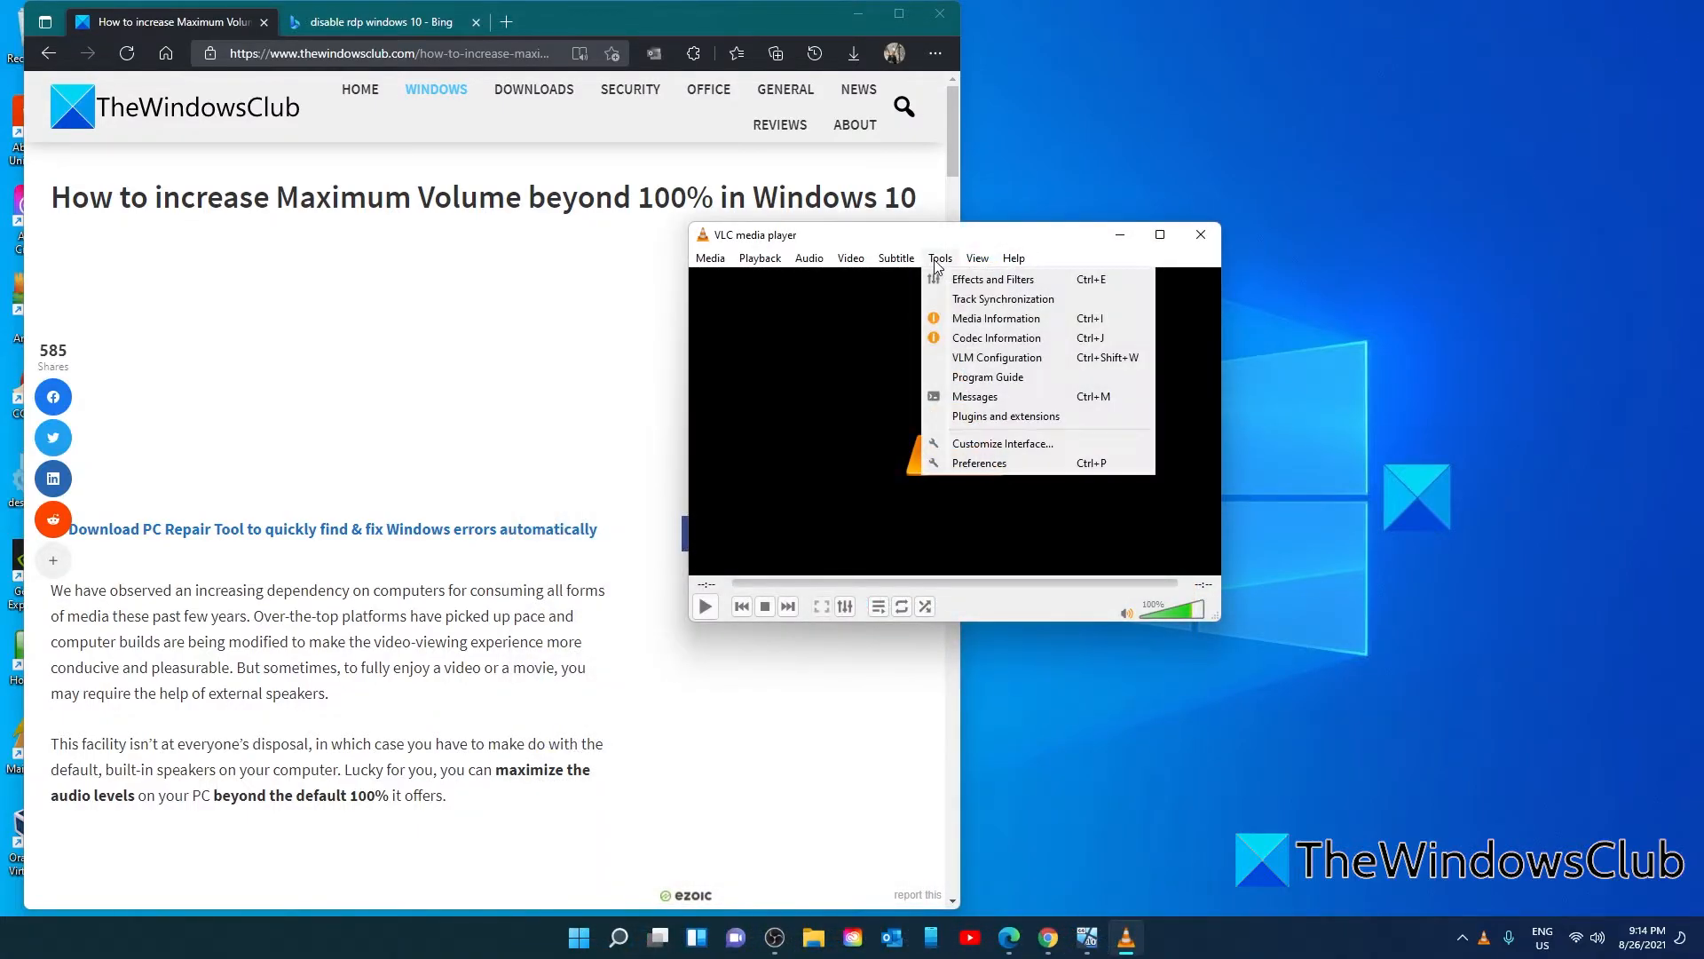
click(977, 462)
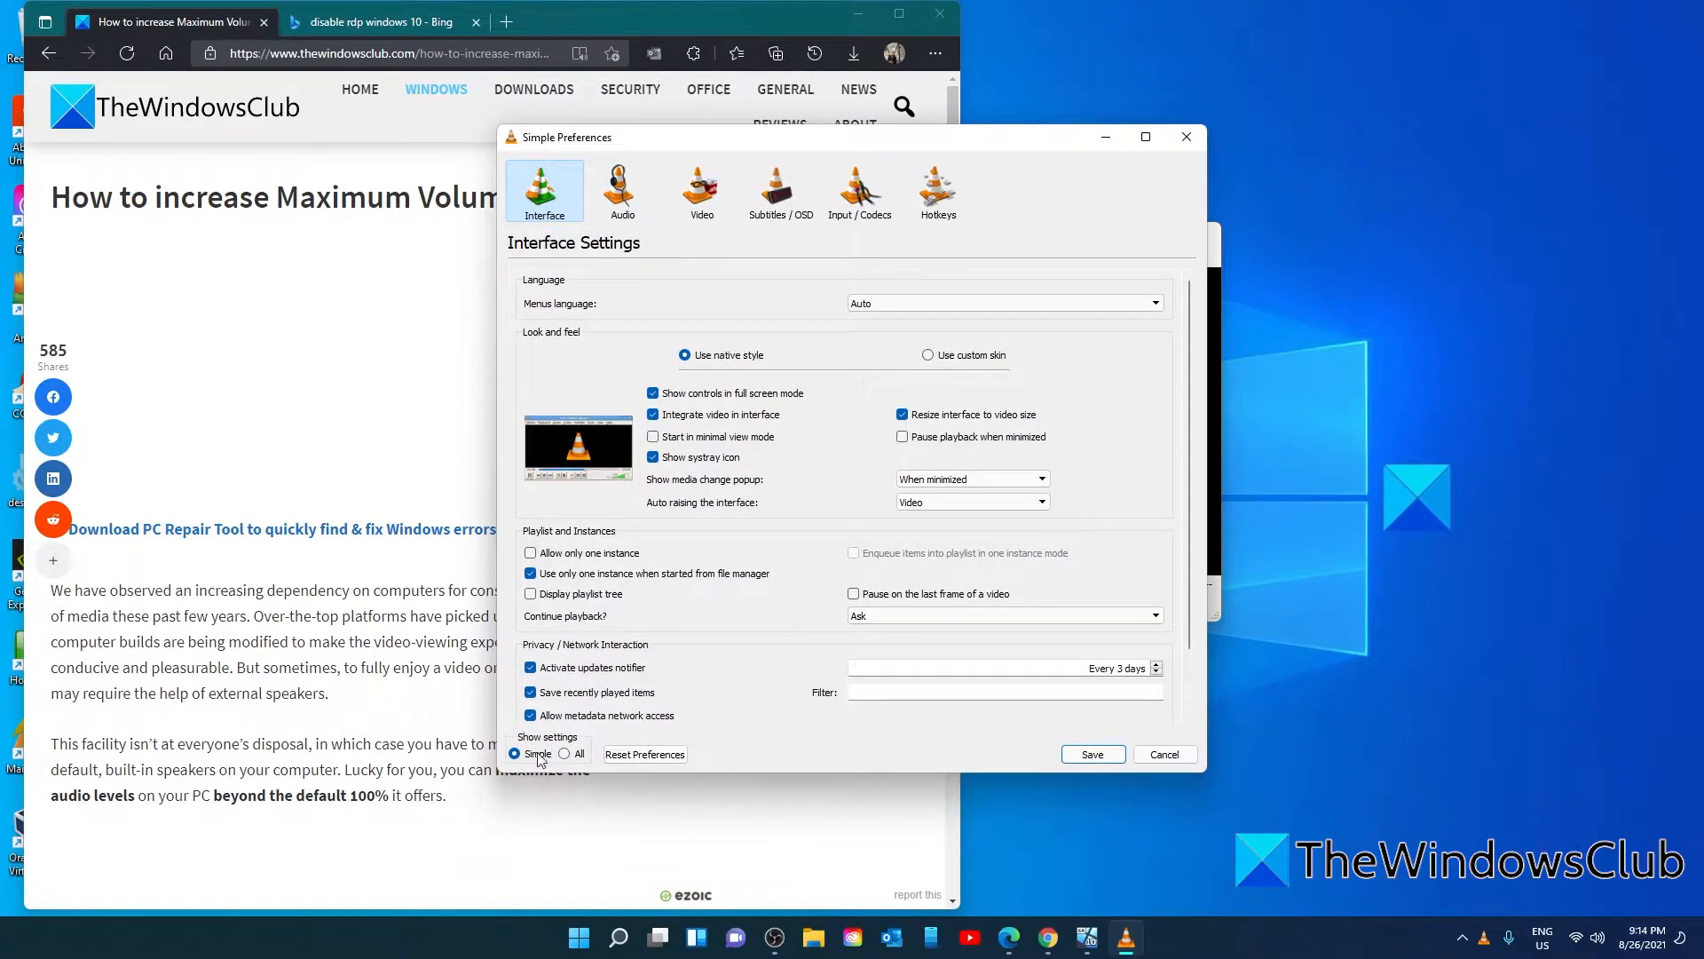
click(565, 753)
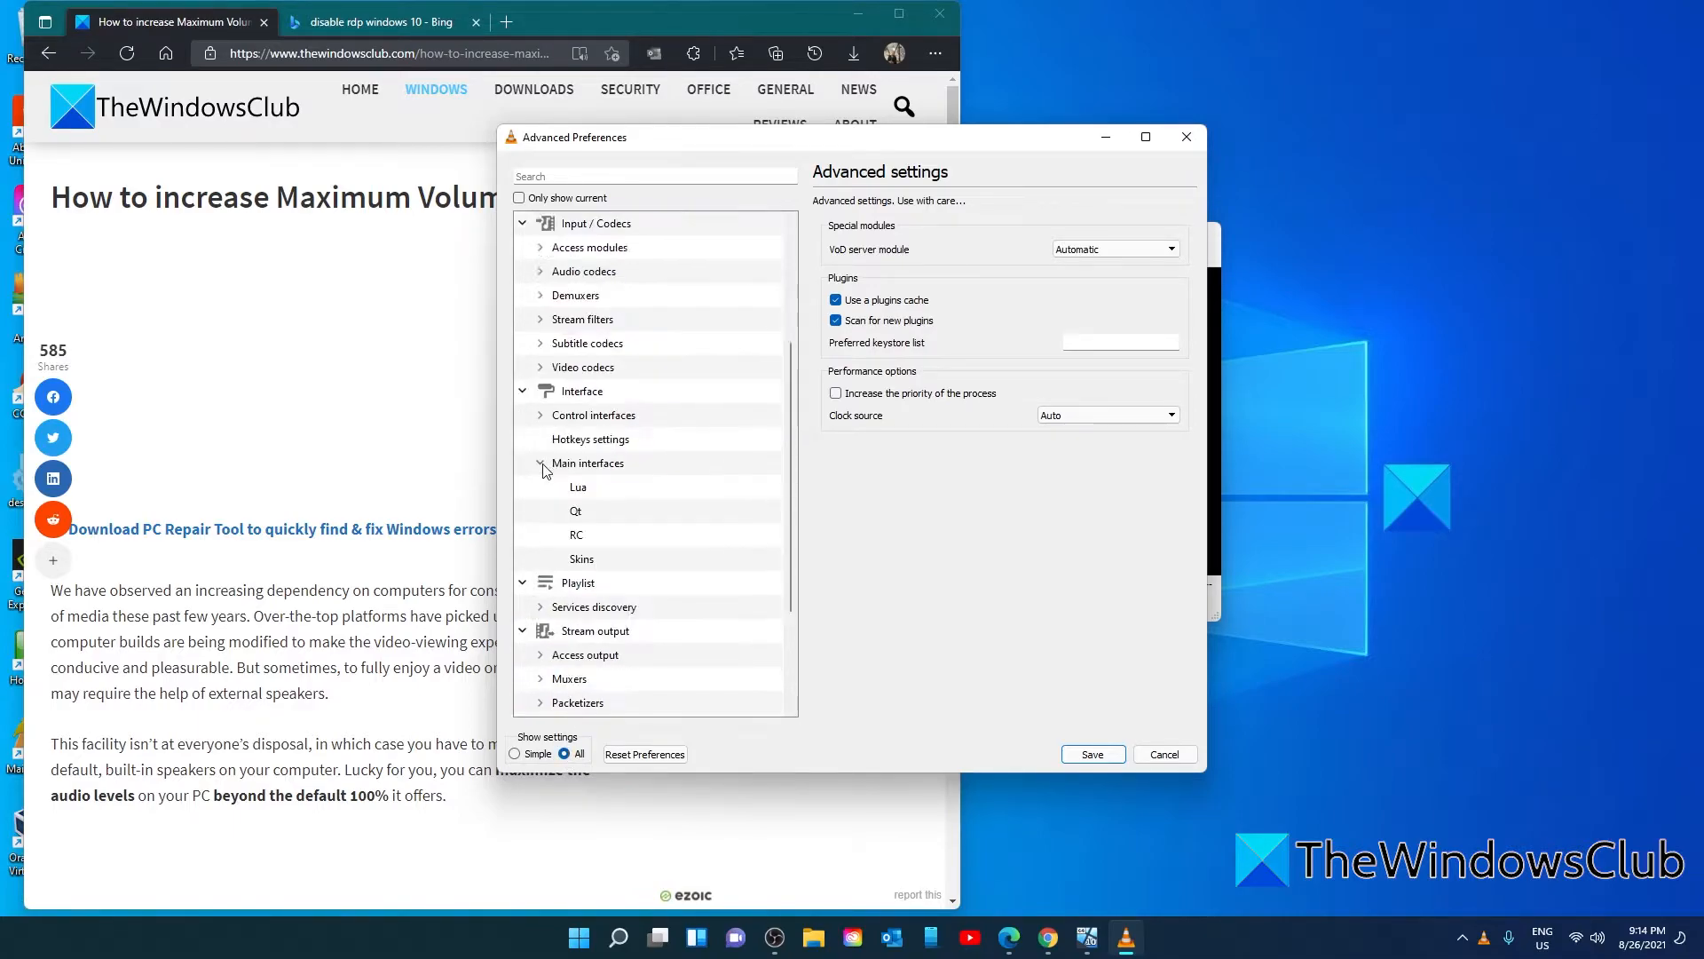
click(575, 511)
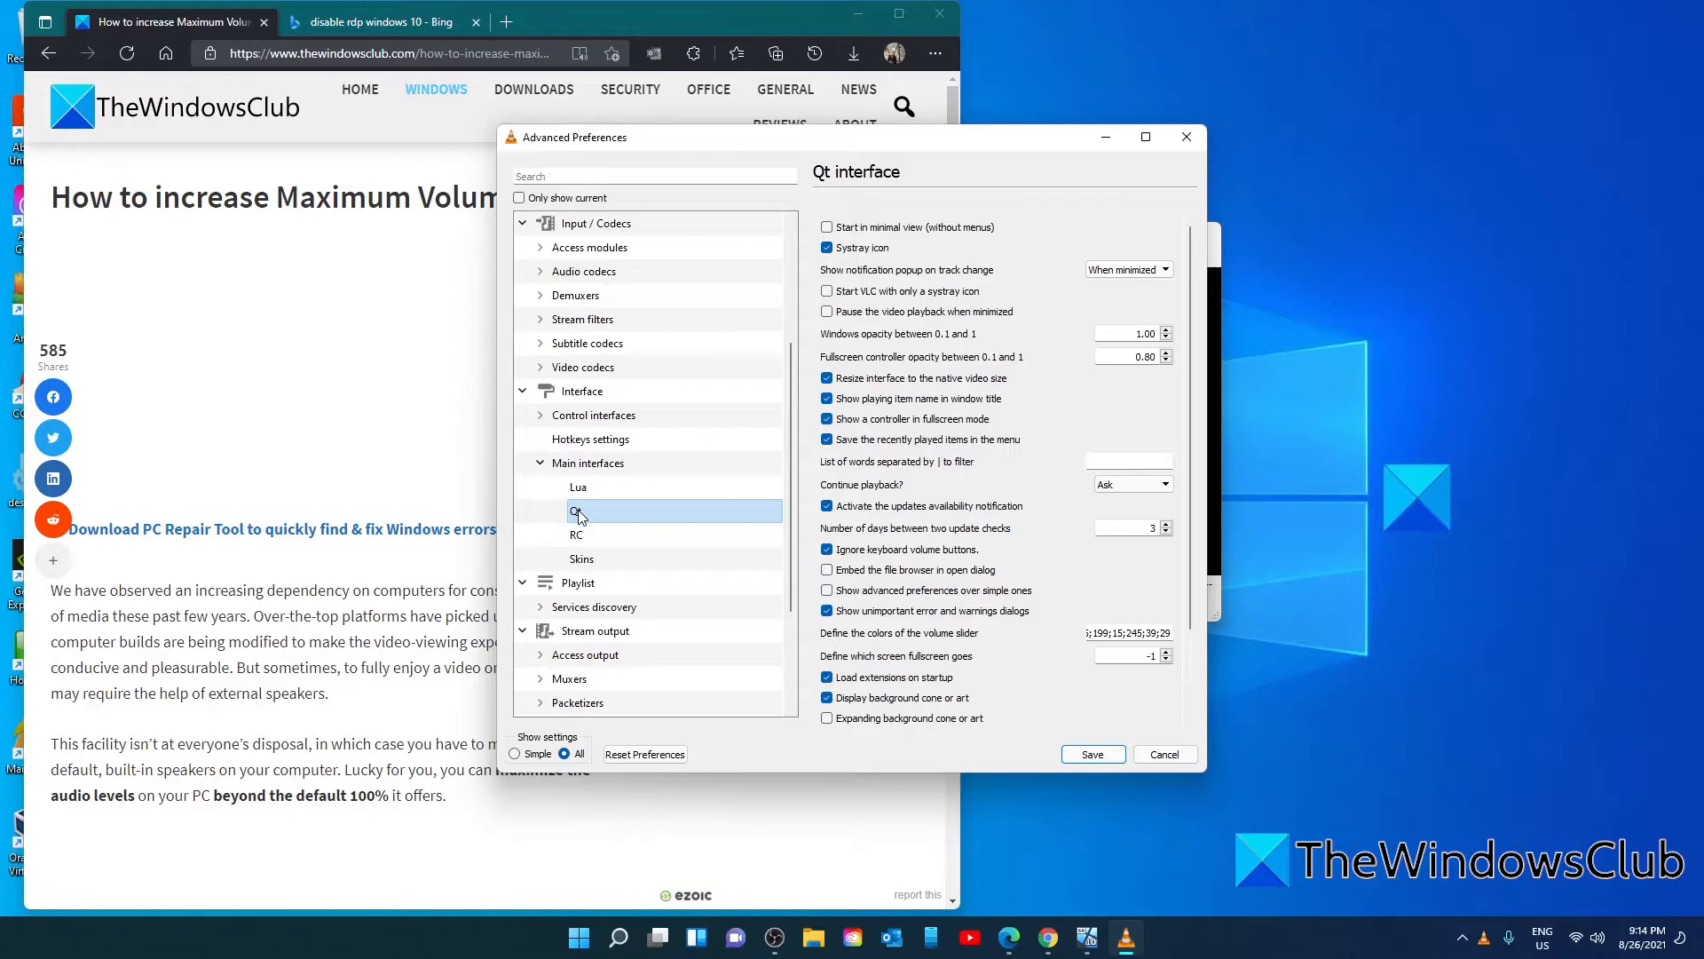
scroll(down, 3)
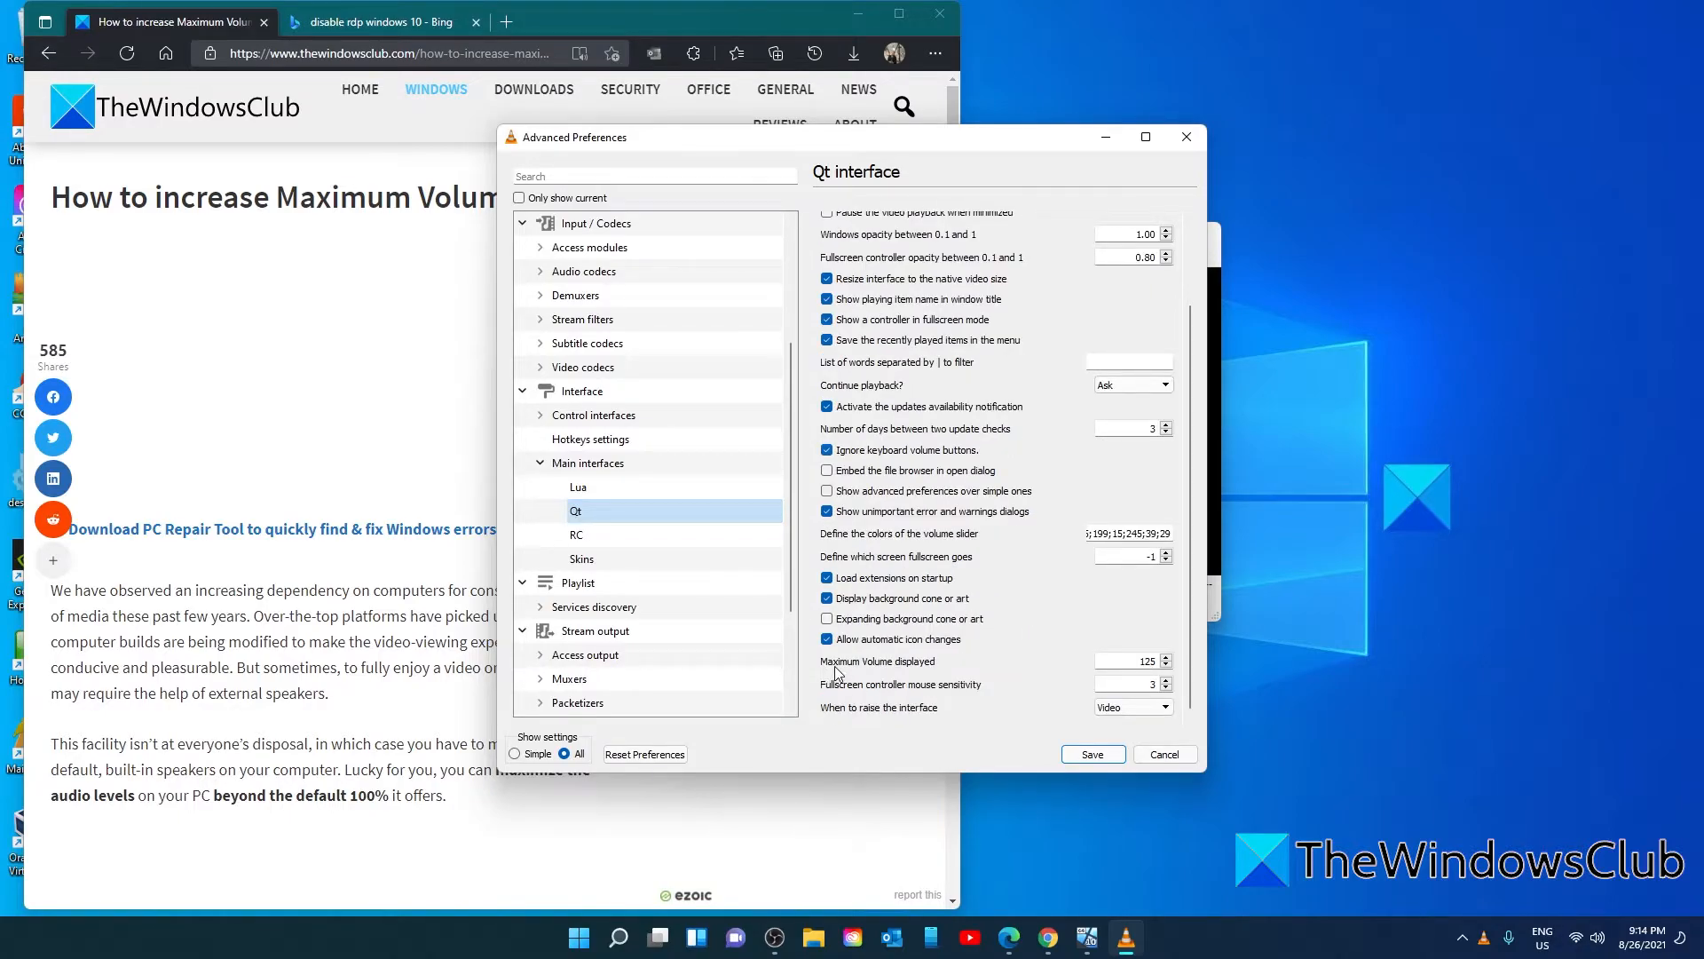
mouse_move(1172, 675)
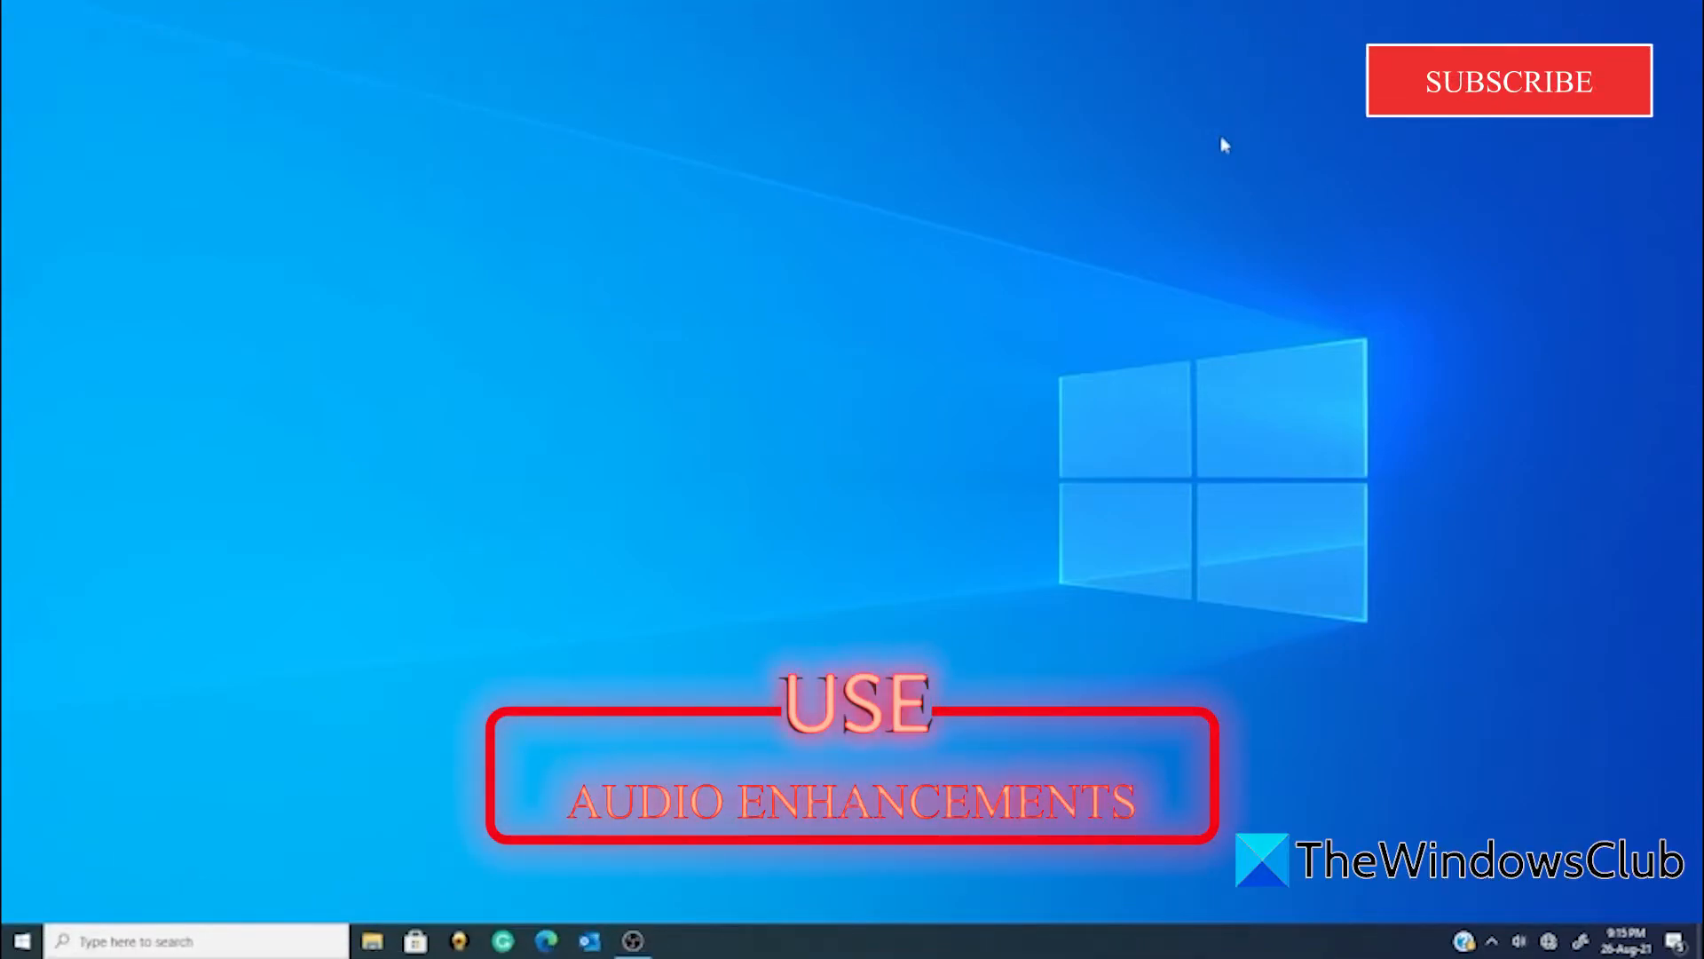
mouse_move(1668, 738)
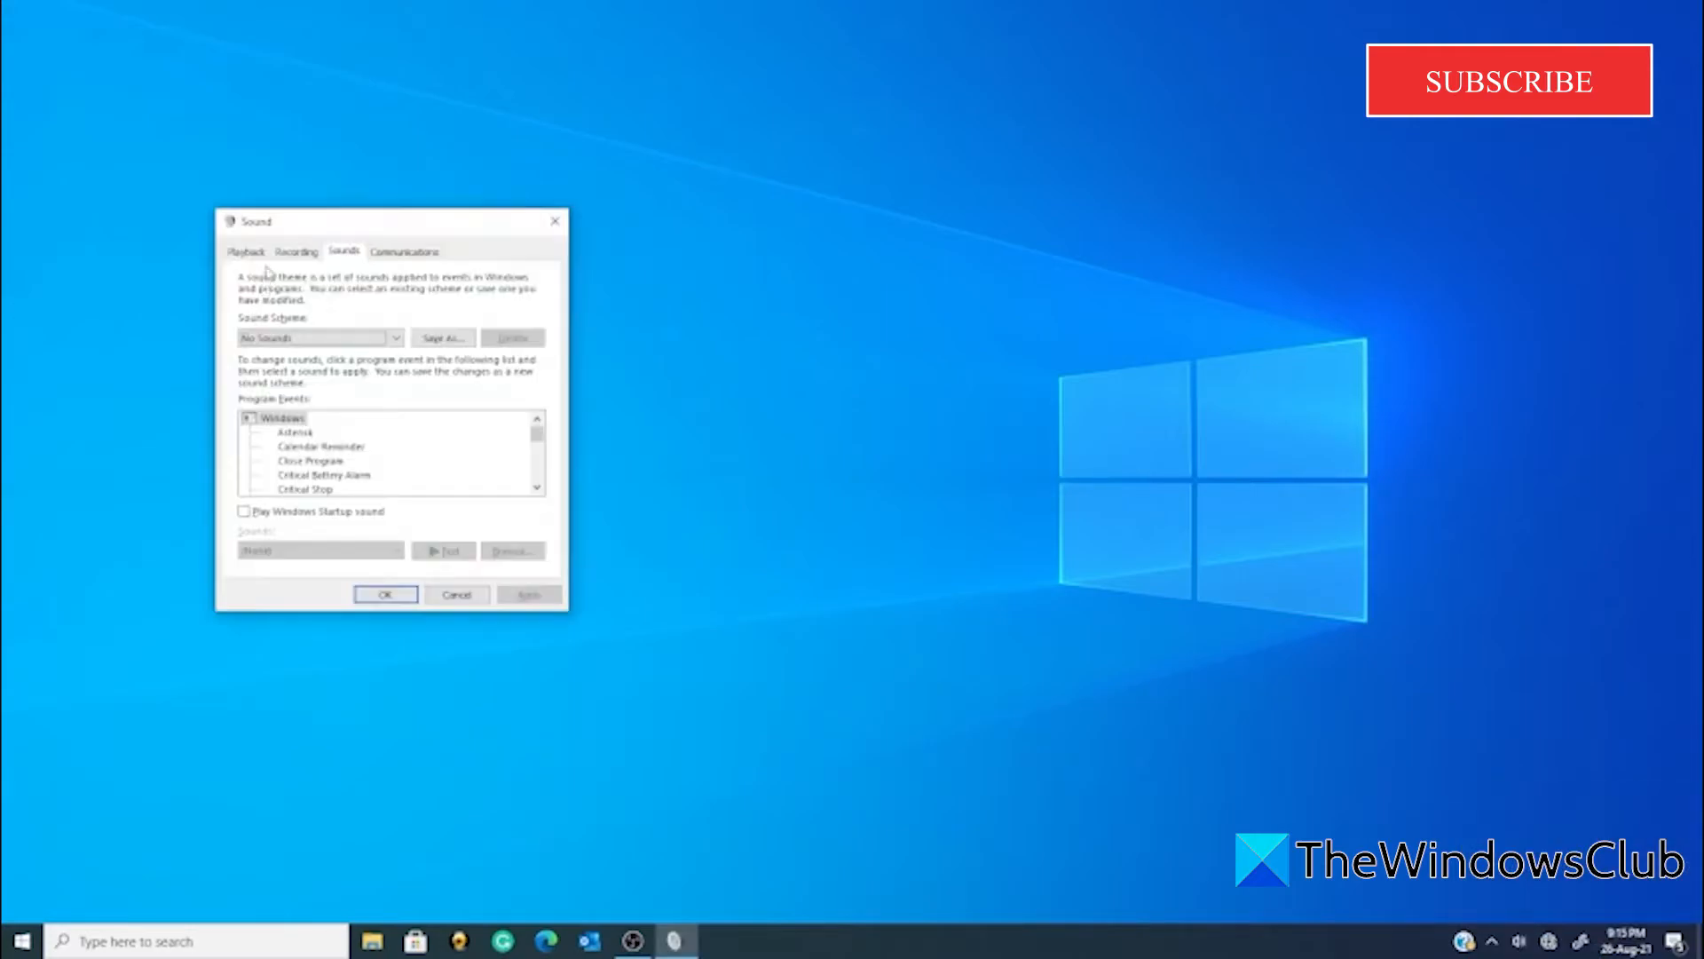
- From the Playback list, bring up the Speakers device Properties dialog
click(245, 250)
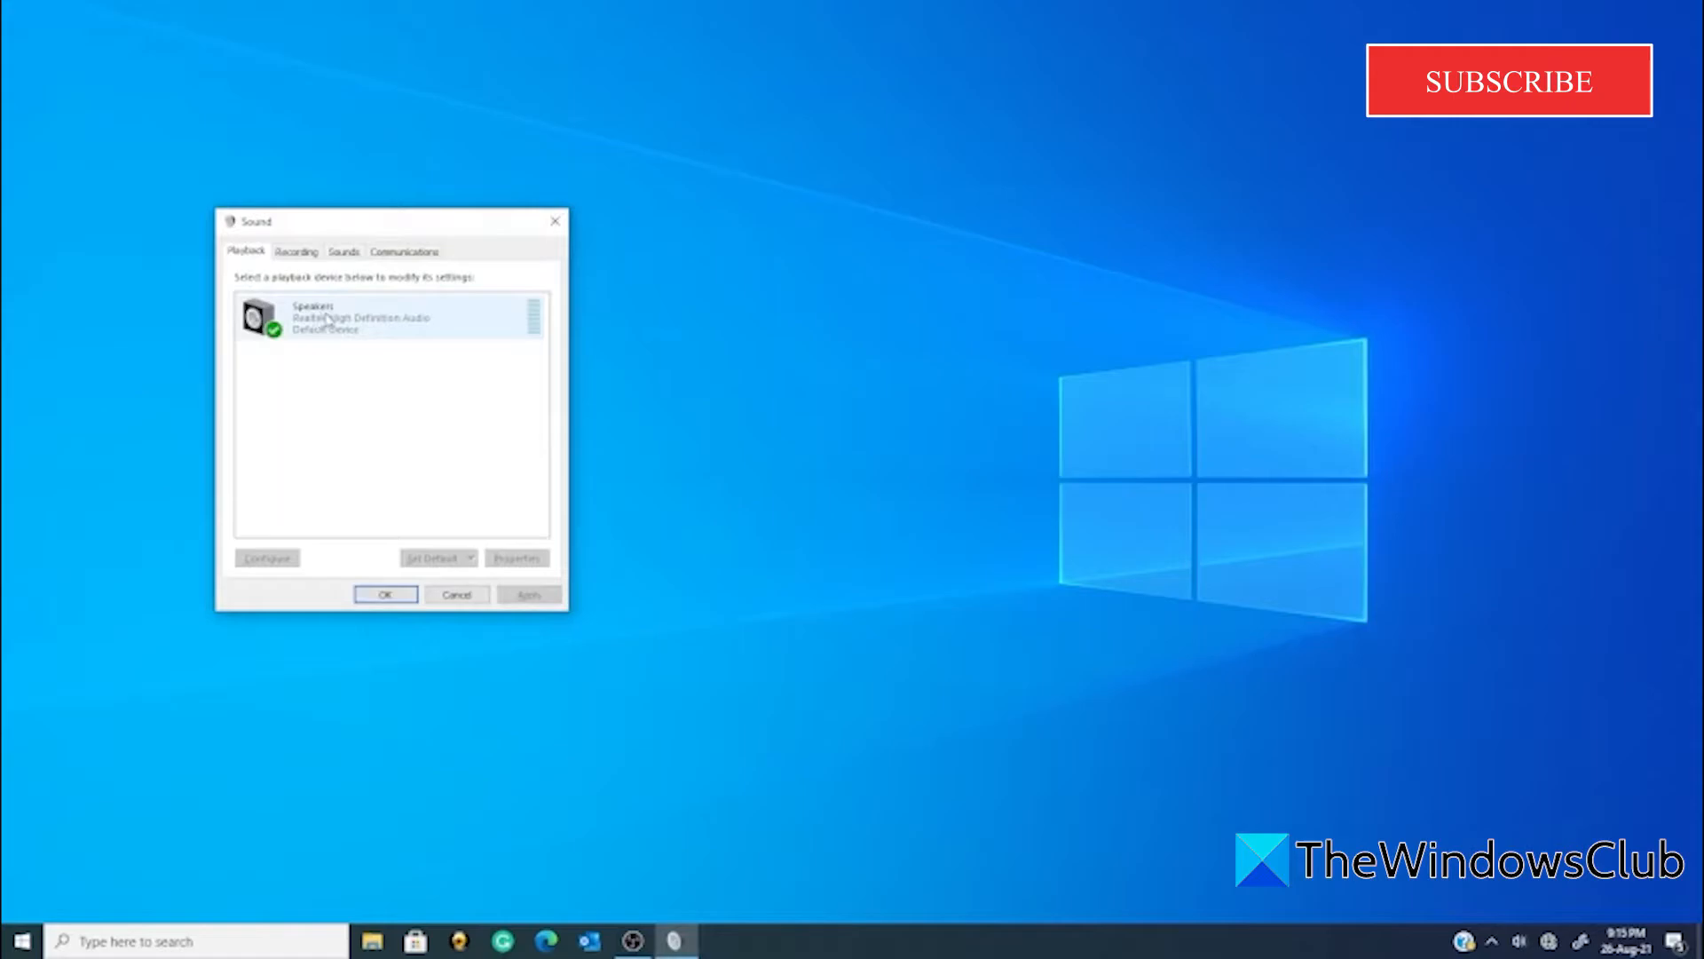
right_click(326, 316)
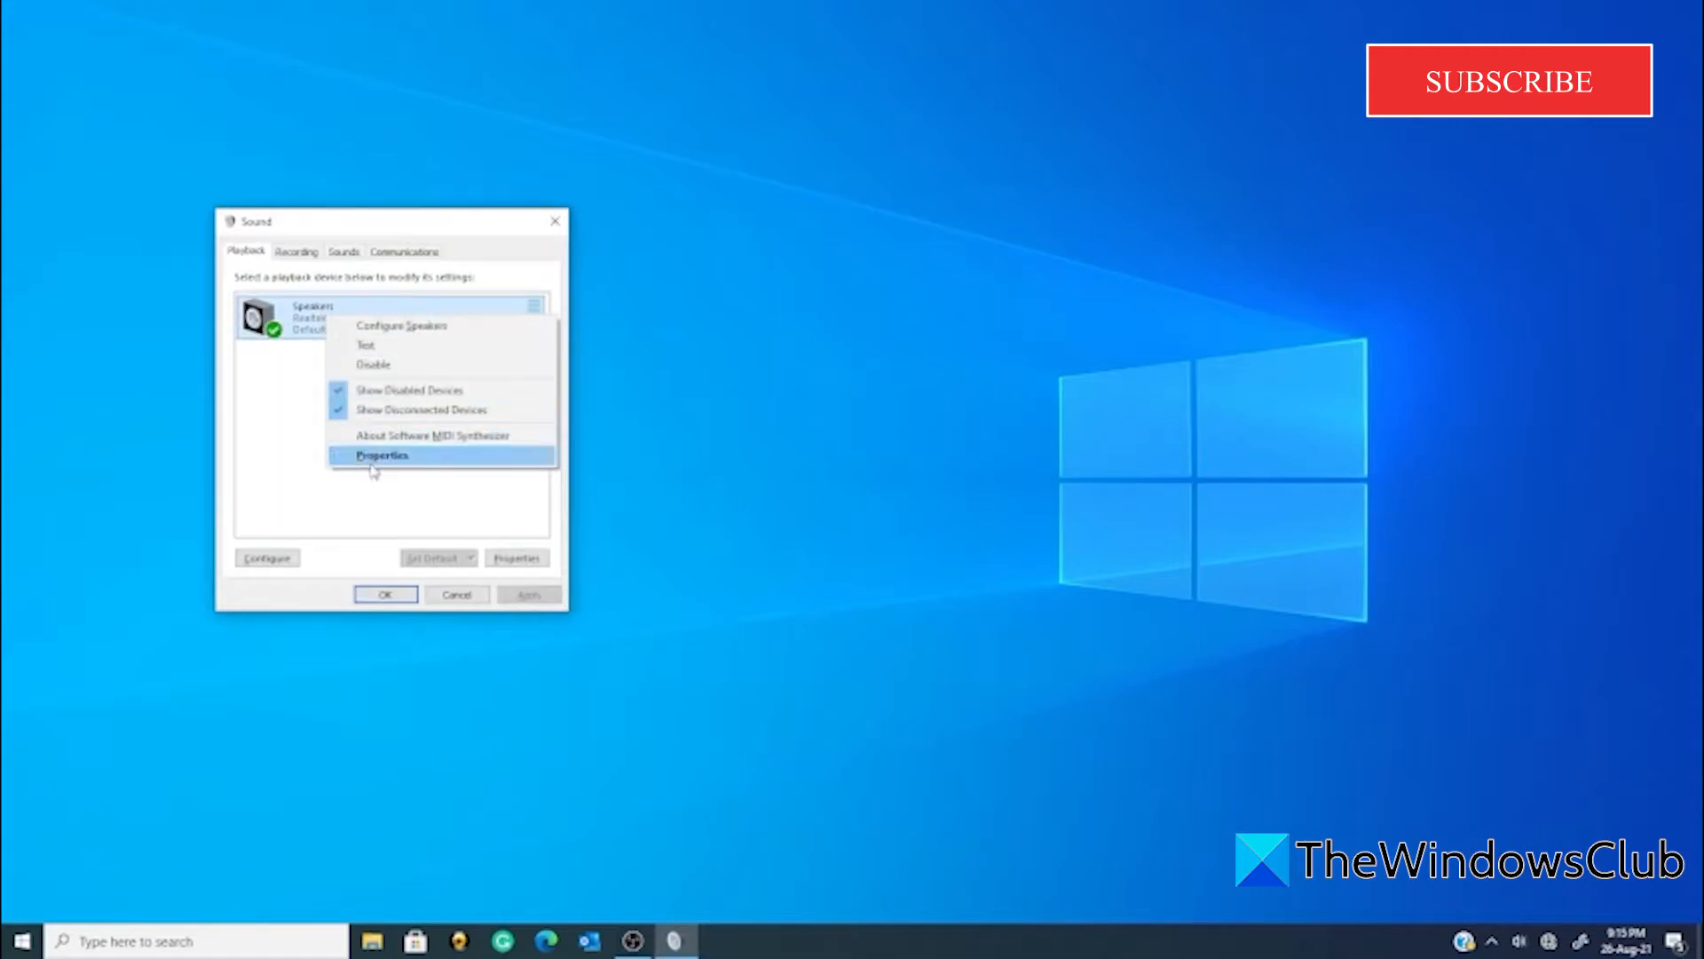
click(382, 455)
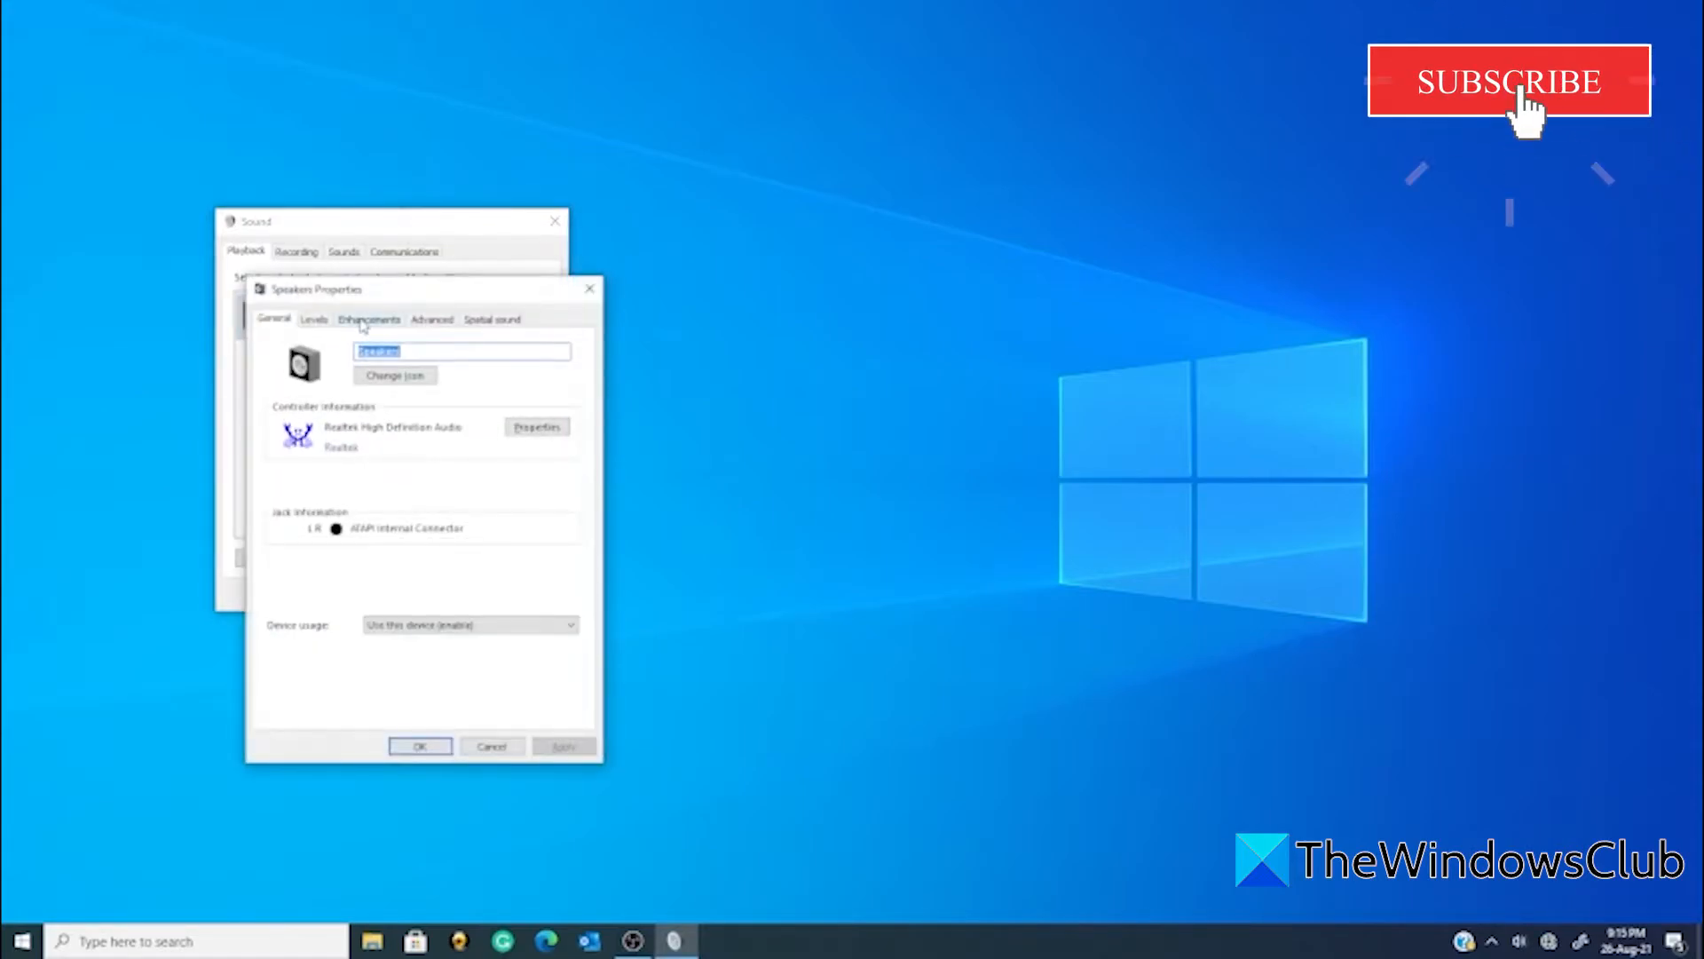
- Under Enhancements, select the Environment effect, review its Setting choices and the Disable all sound effects option
click(370, 318)
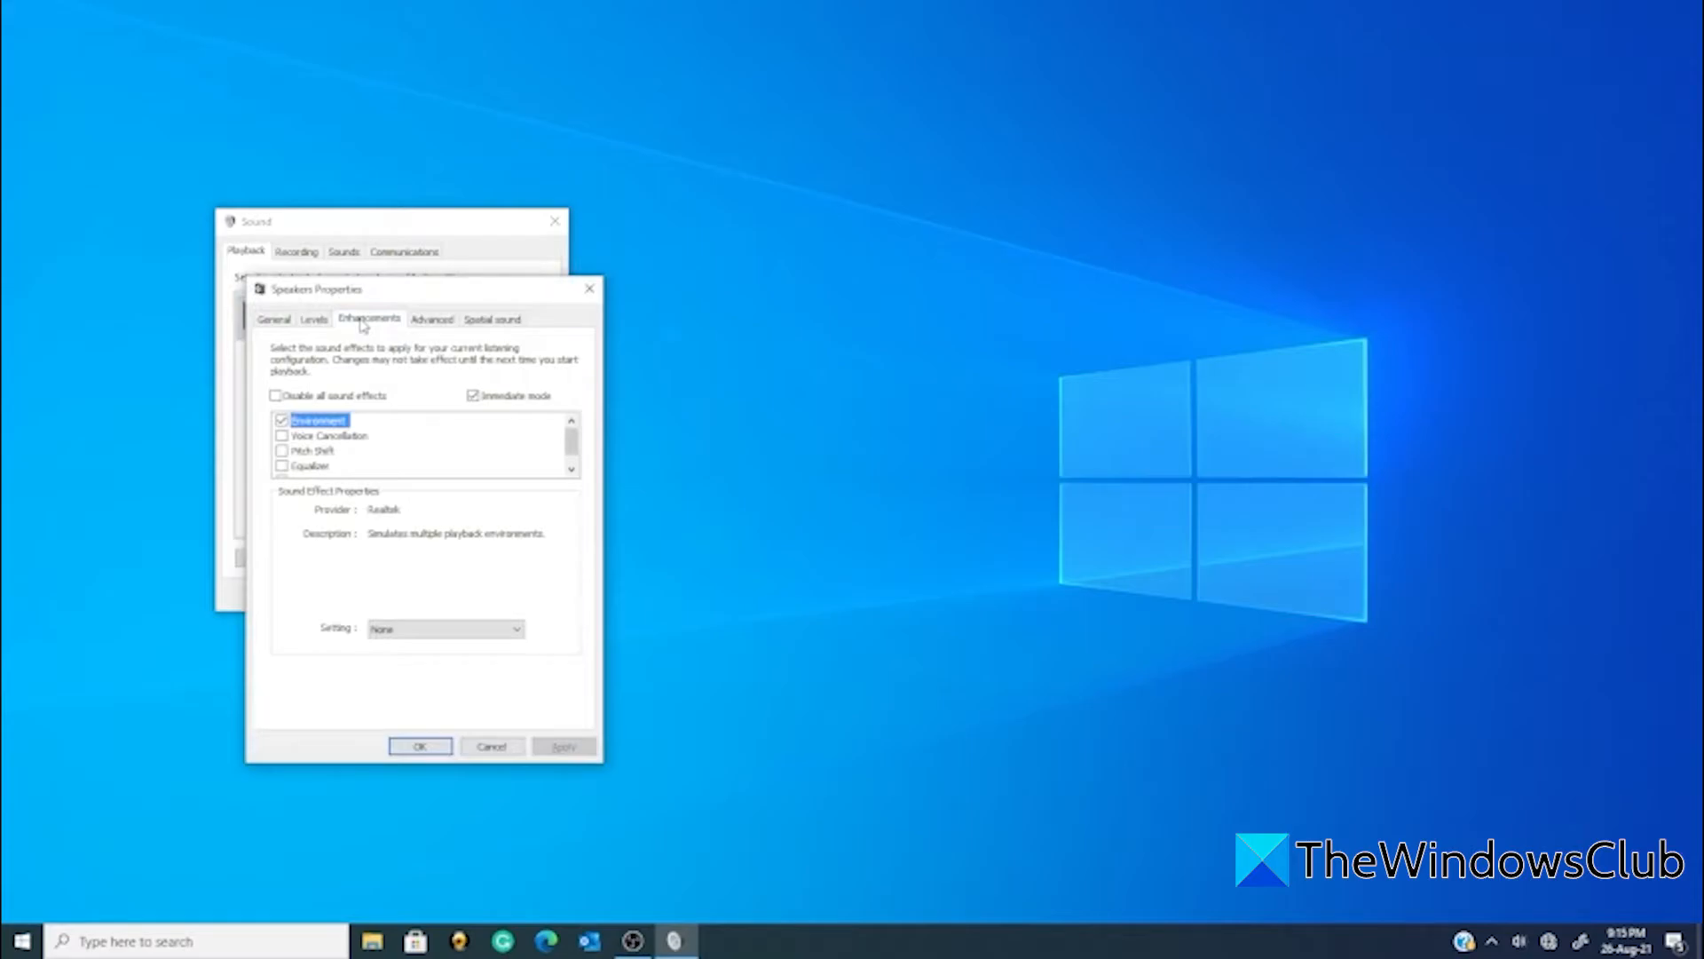
mouse_move(377, 422)
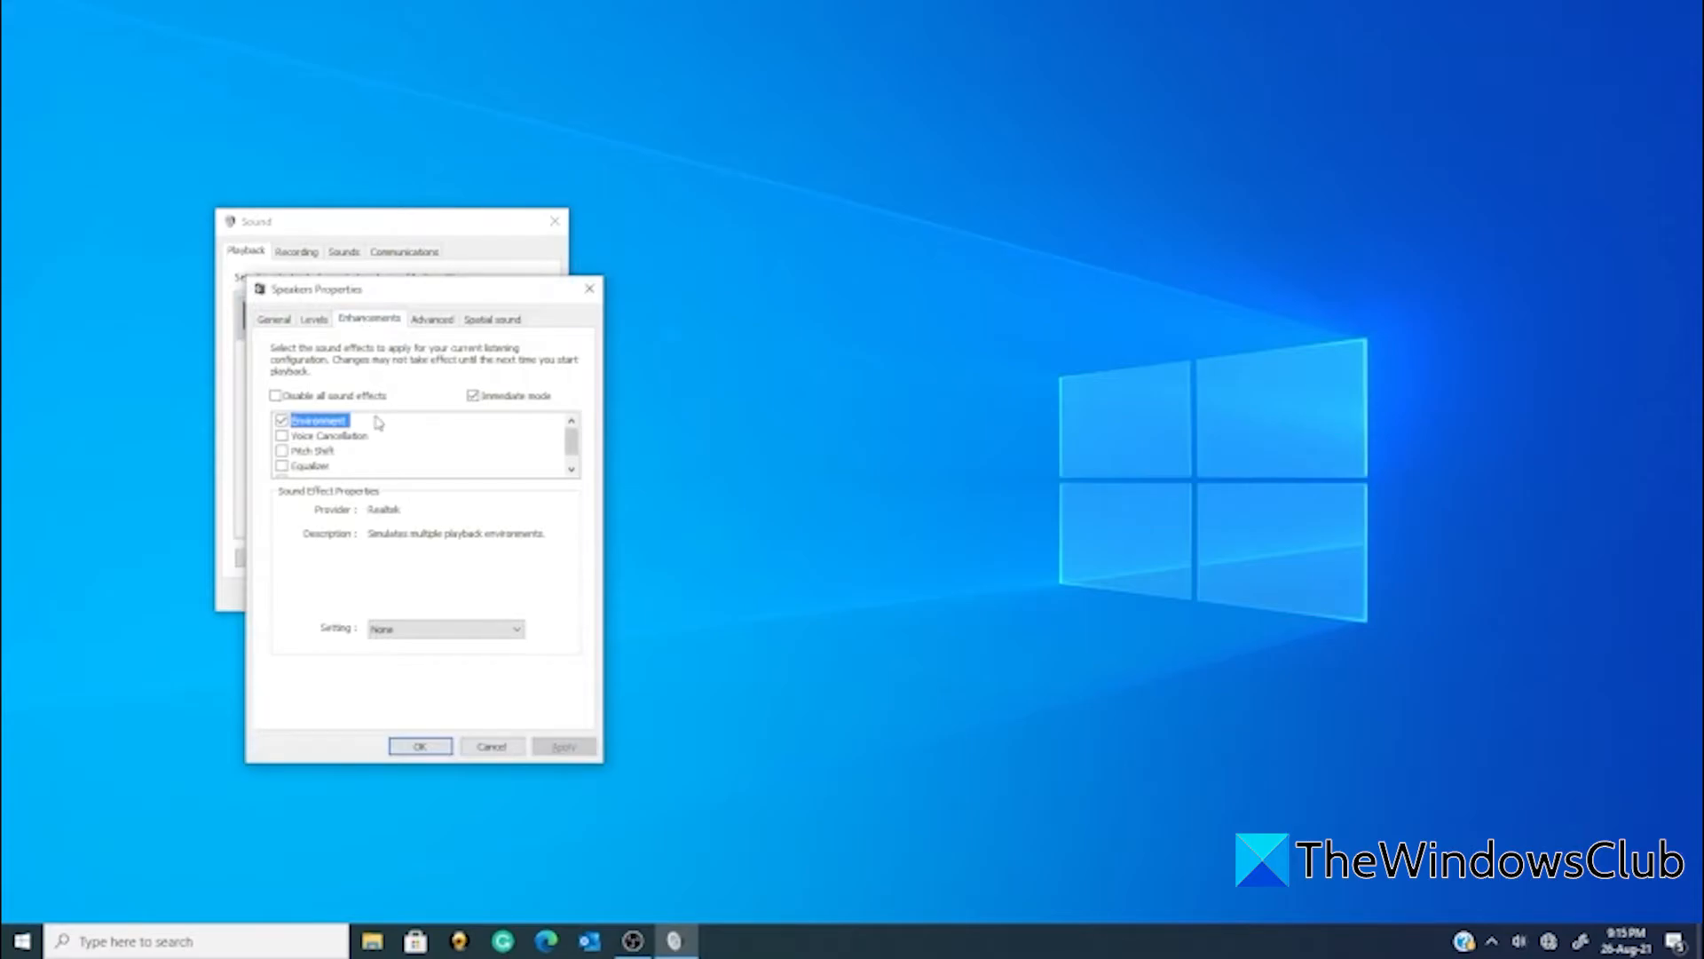
click(443, 628)
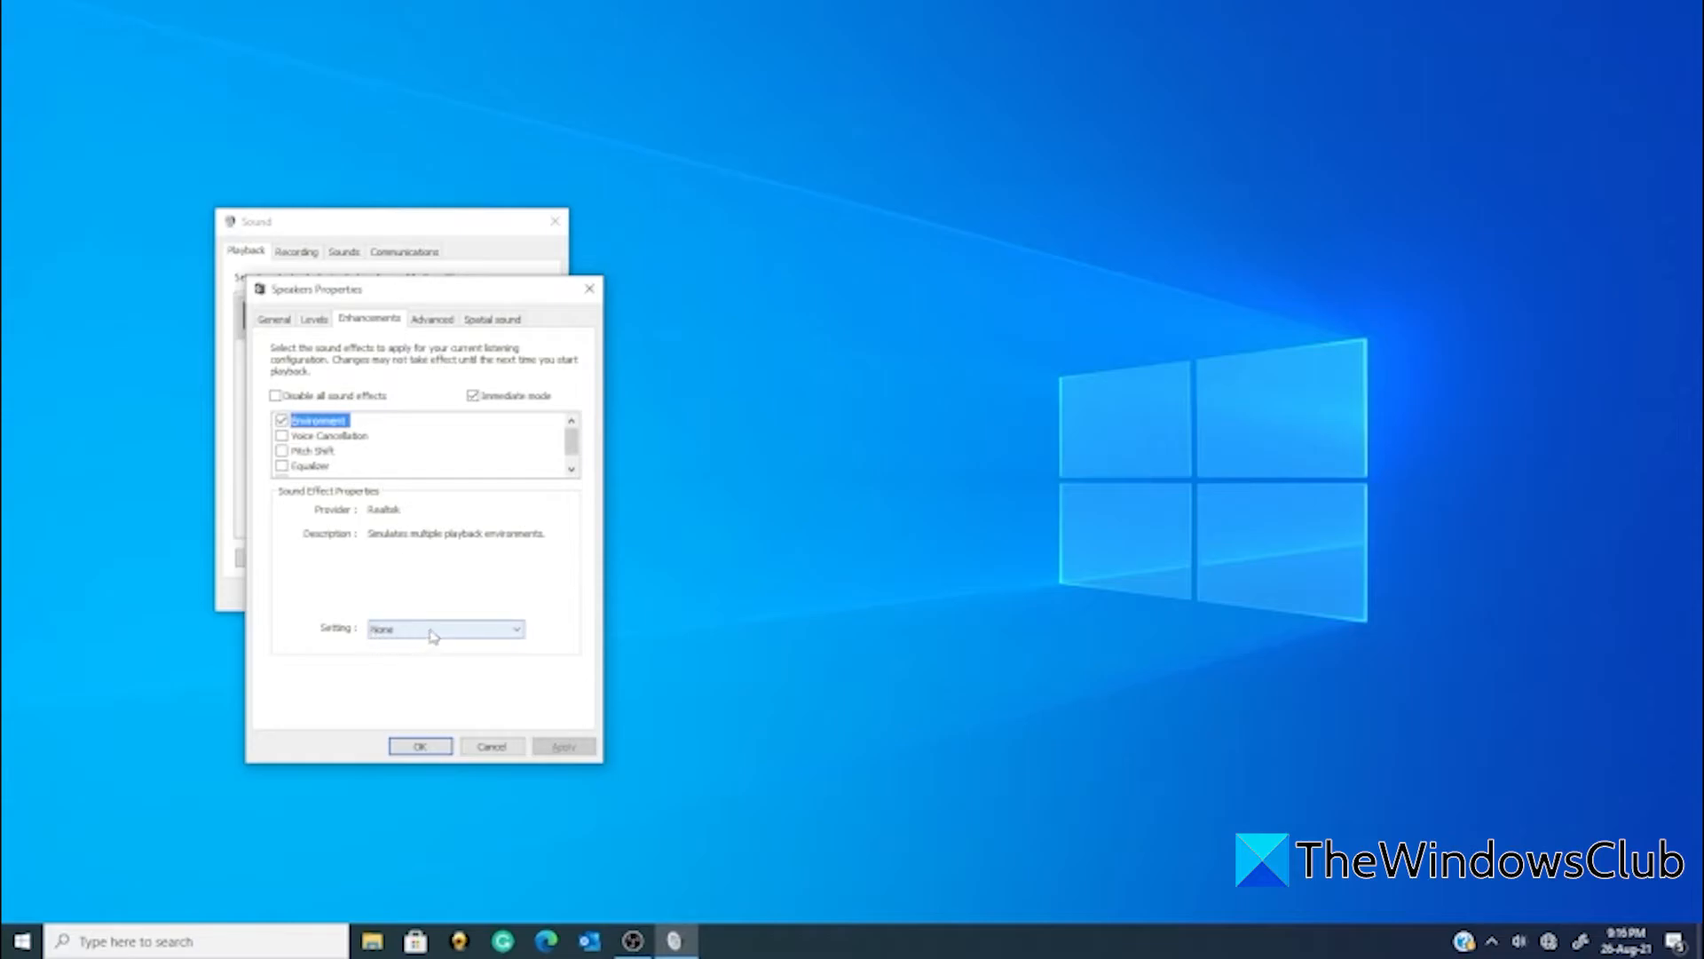
click(444, 628)
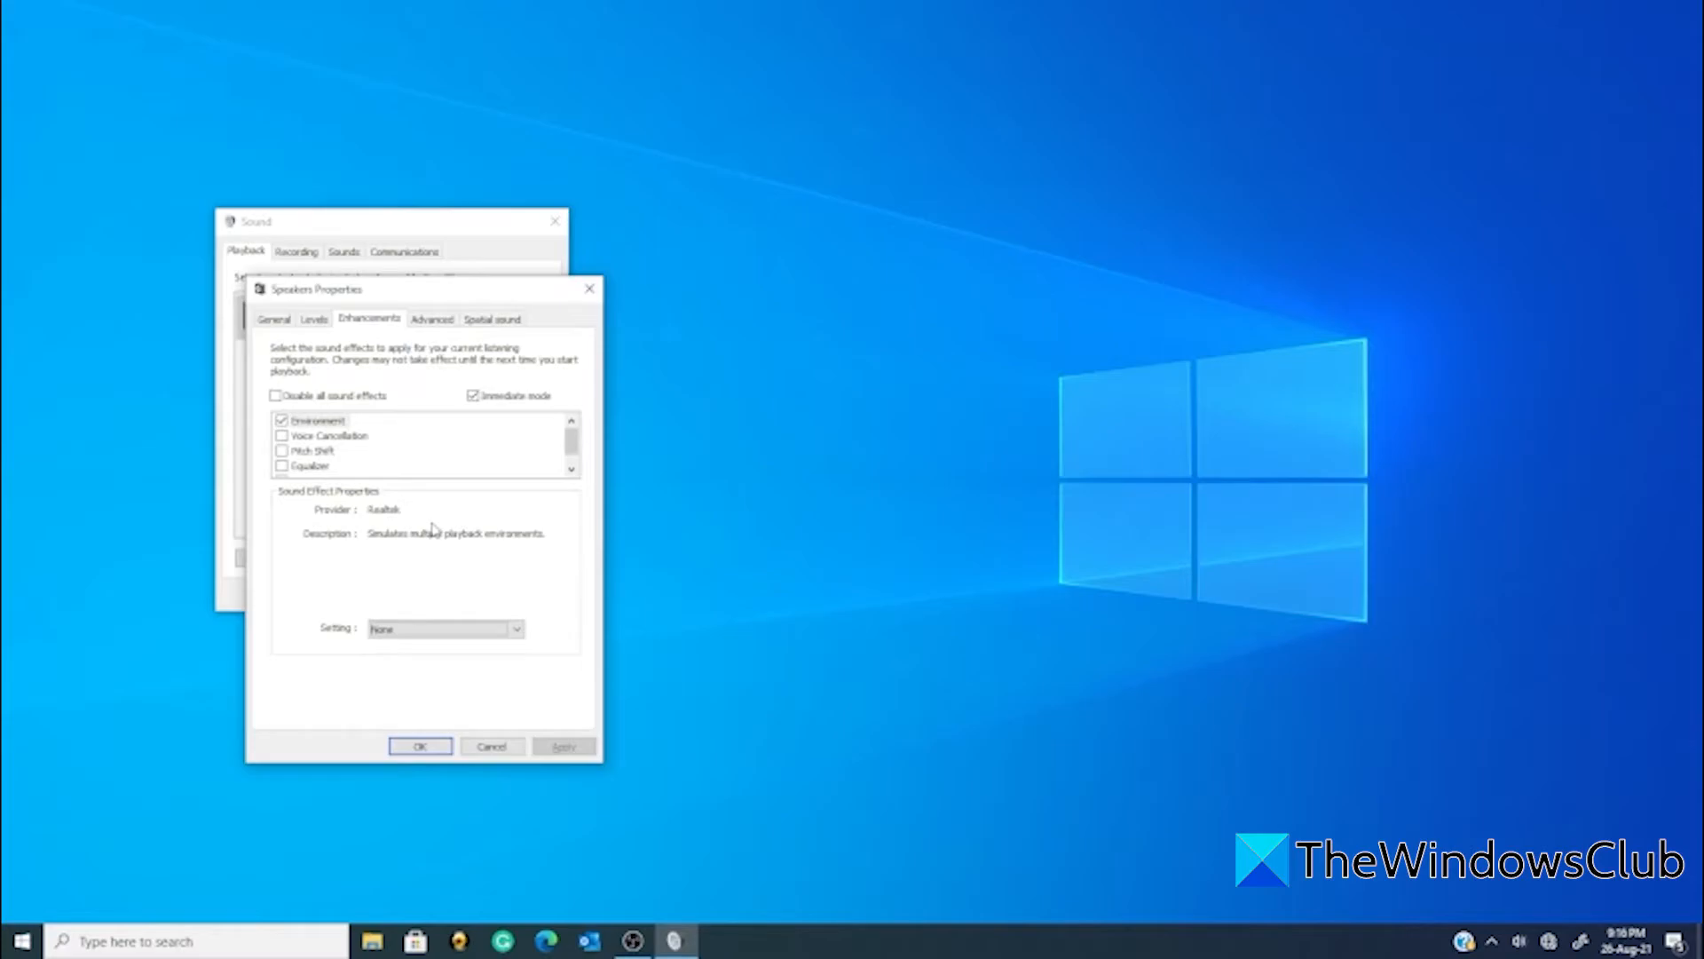
mouse_move(434, 530)
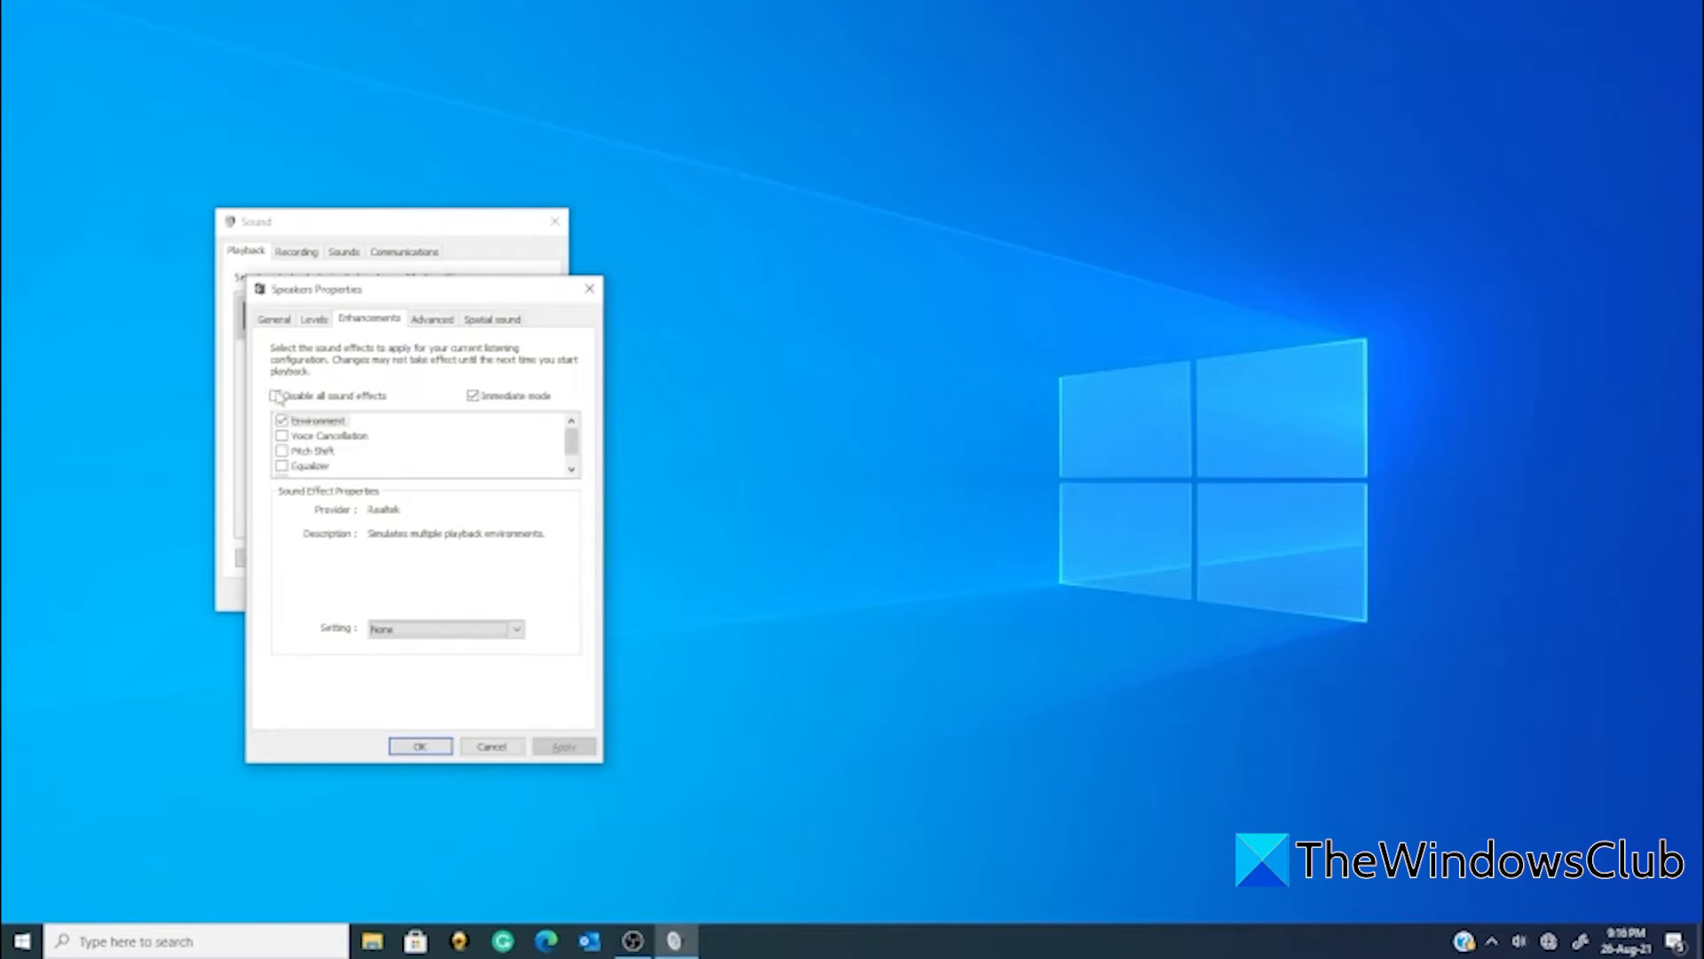
click(419, 748)
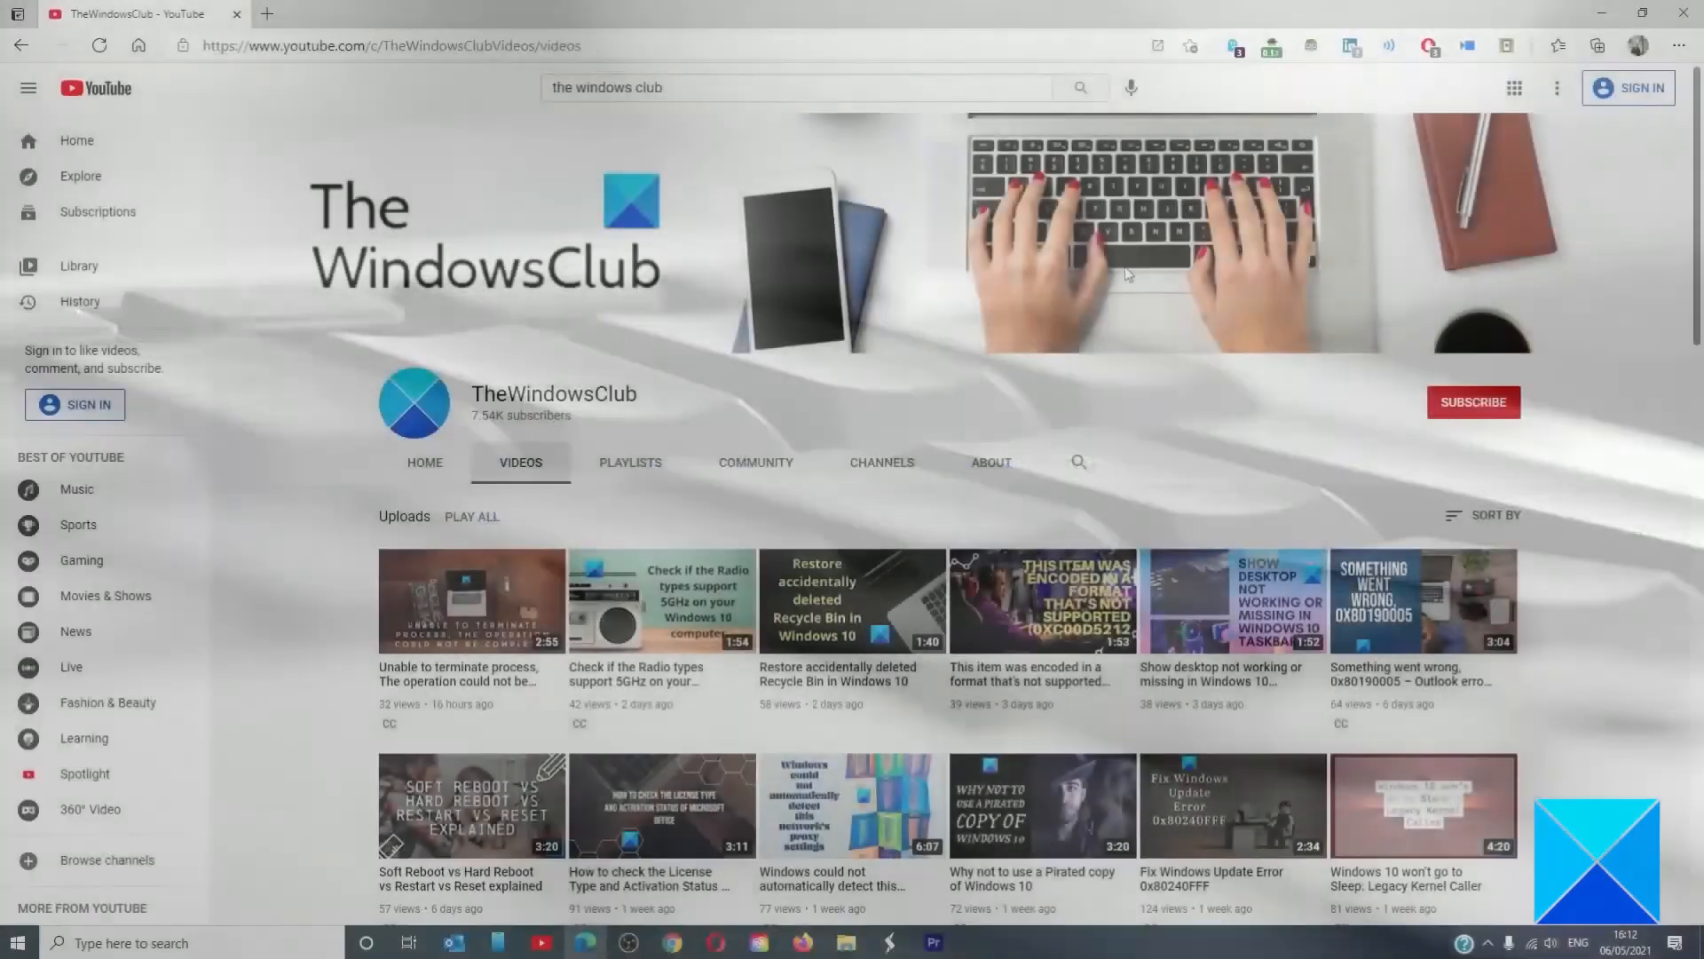
scroll(down, 3)
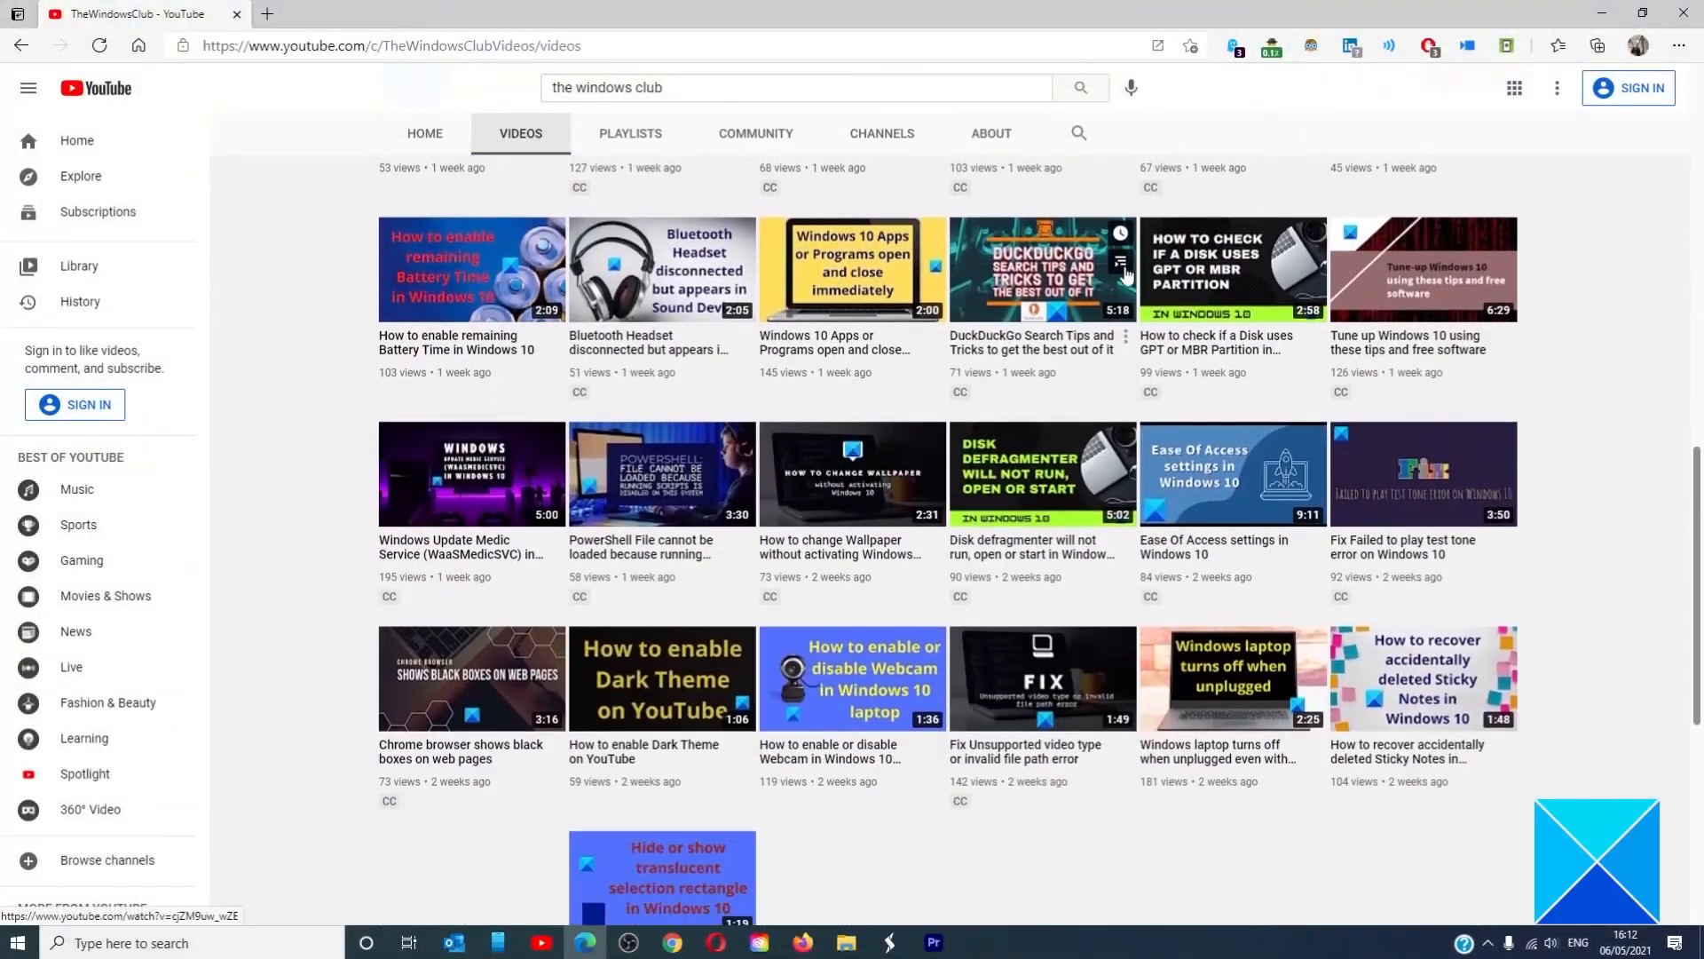
scroll(down, 3)
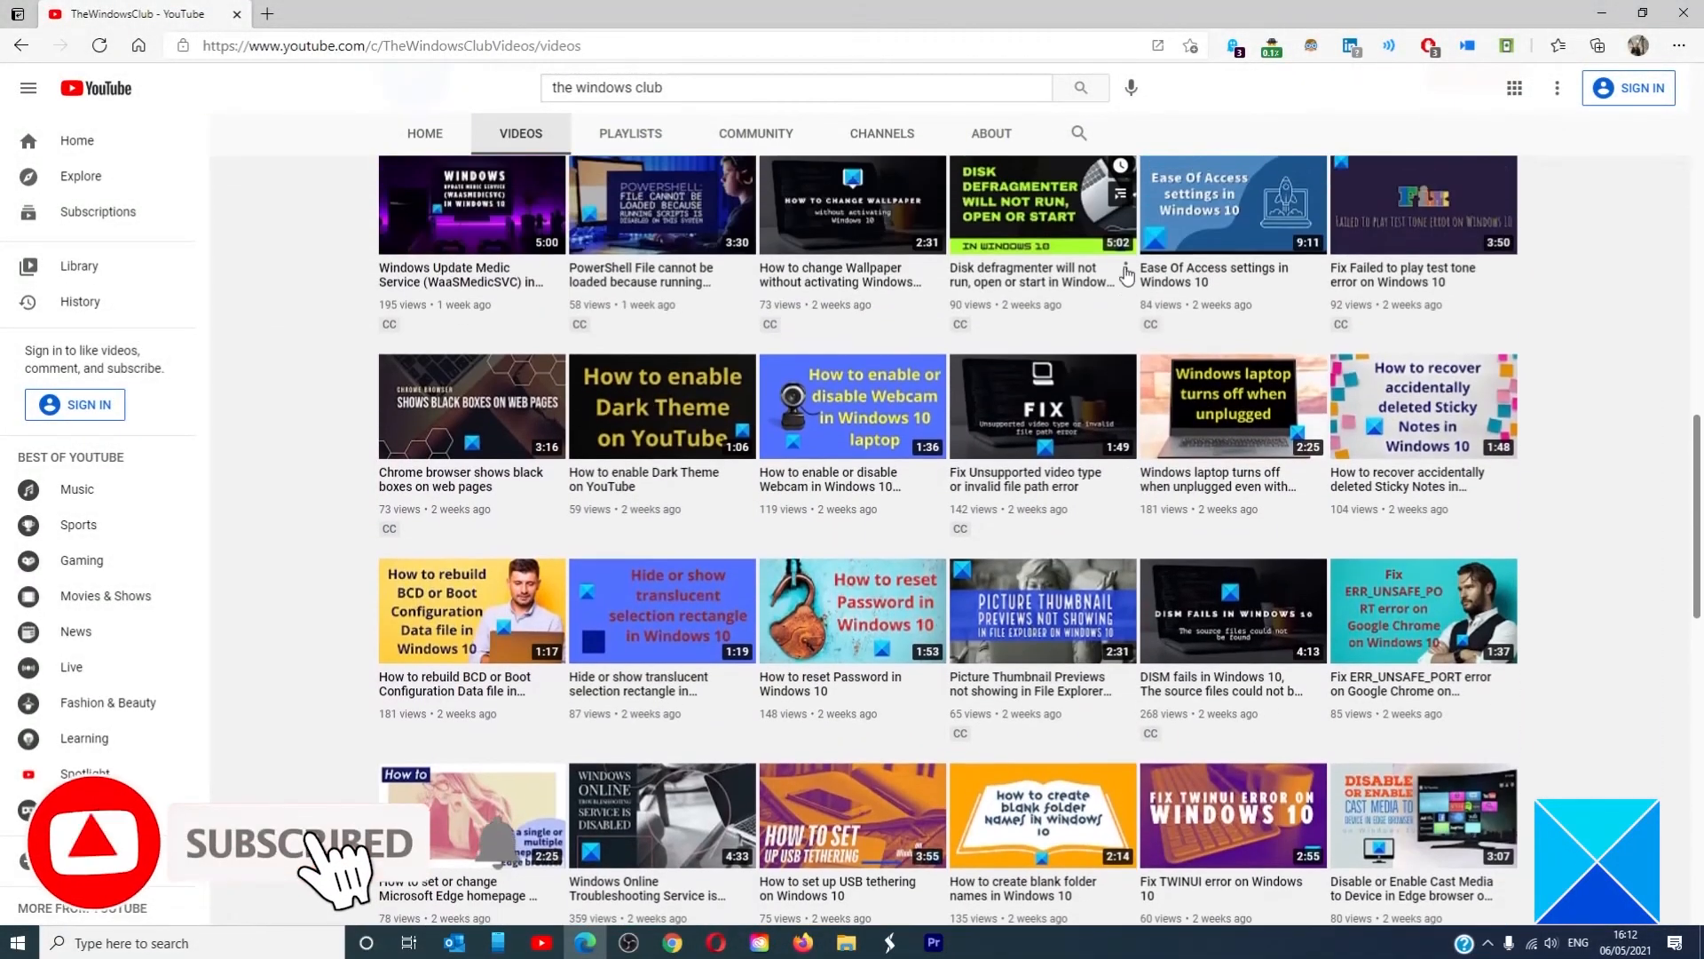